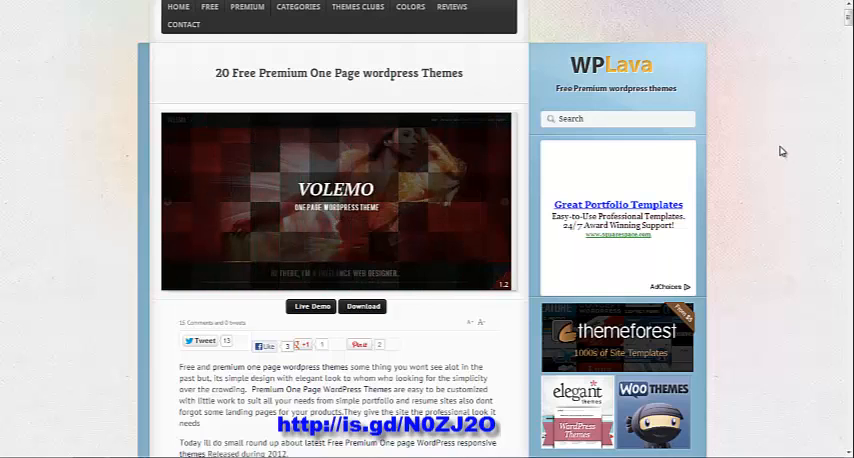
# Step: Scroll WPLava's '20 Free Premium One Page WordPress Themes' list down to entry 5, Placeholder
pyautogui.scroll(-3)
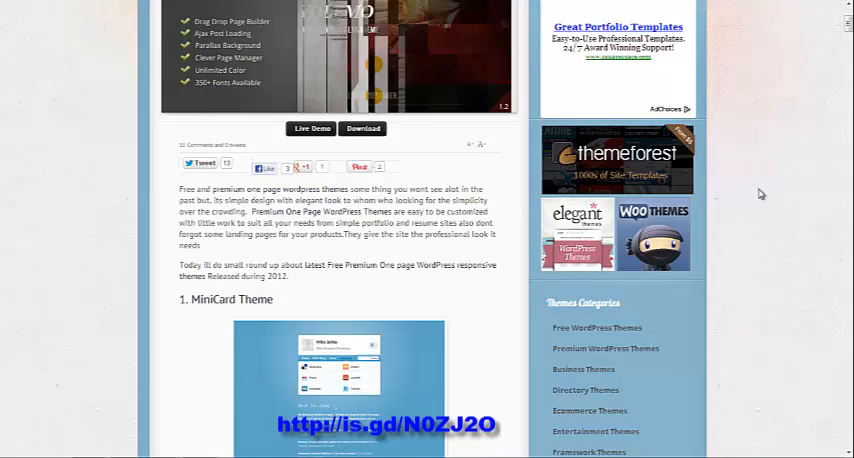
pyautogui.scroll(3)
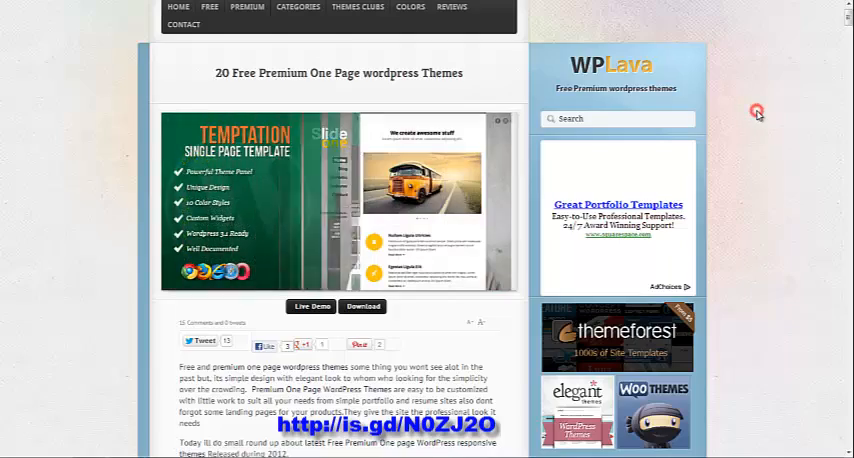
pyautogui.scroll(-3)
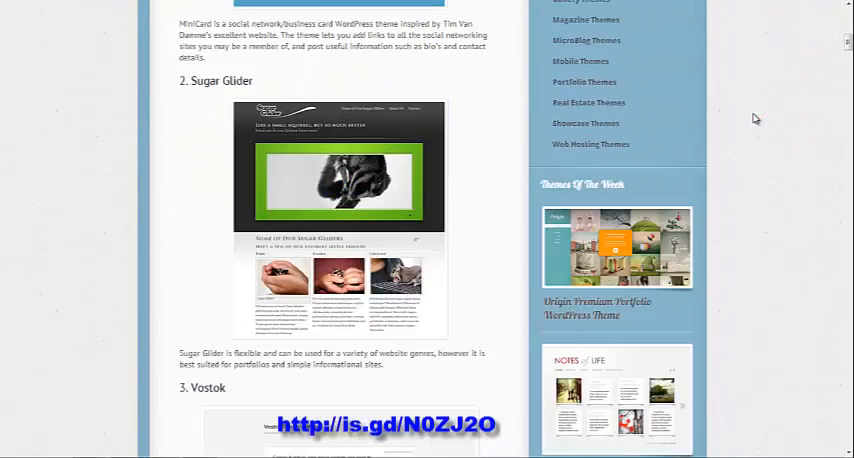
pyautogui.scroll(-3)
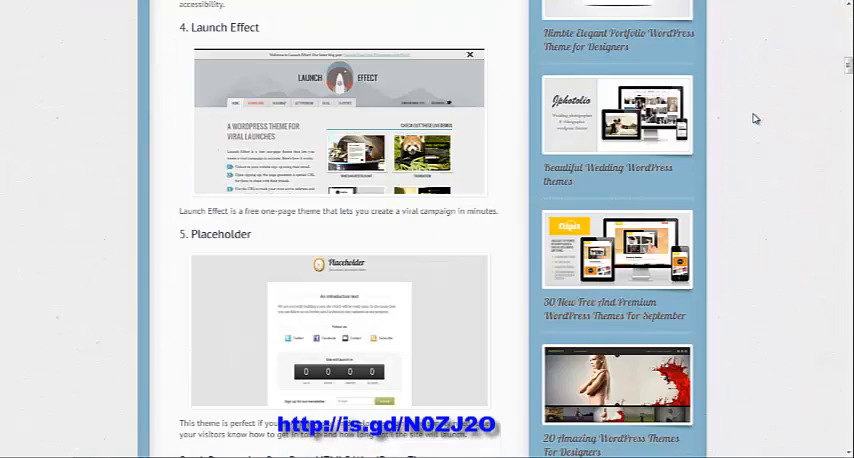
pyautogui.scroll(-3)
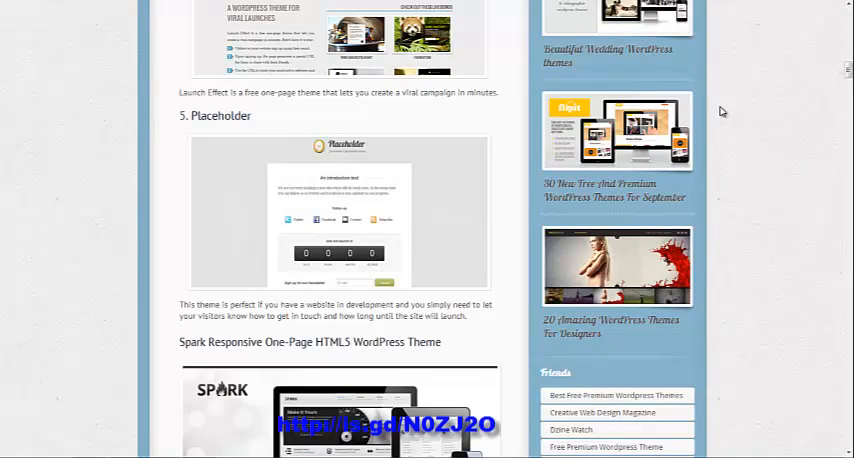
pyautogui.moveTo(226, 148)
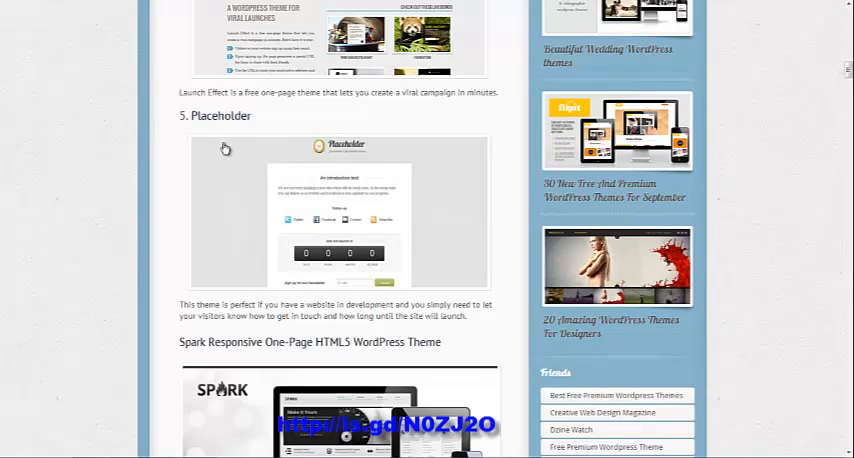
pyautogui.moveTo(220, 124)
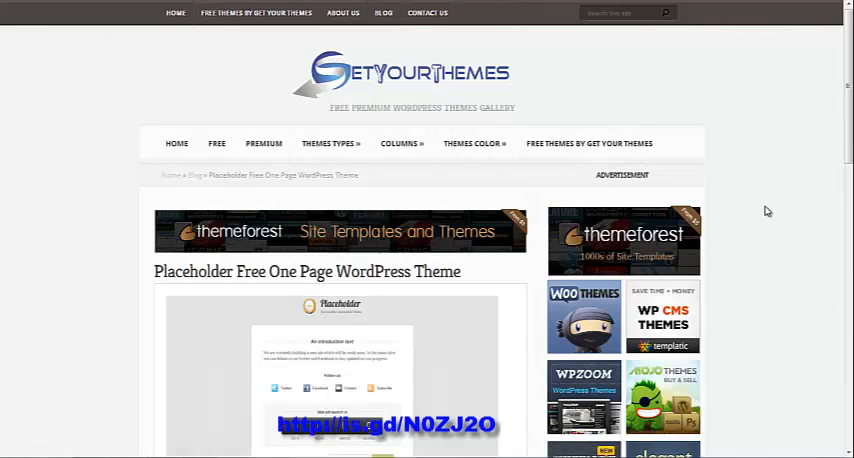
# Step: Follow the Placeholder post's red Live Demo button to the WooThemes theme page
pyautogui.scroll(-3)
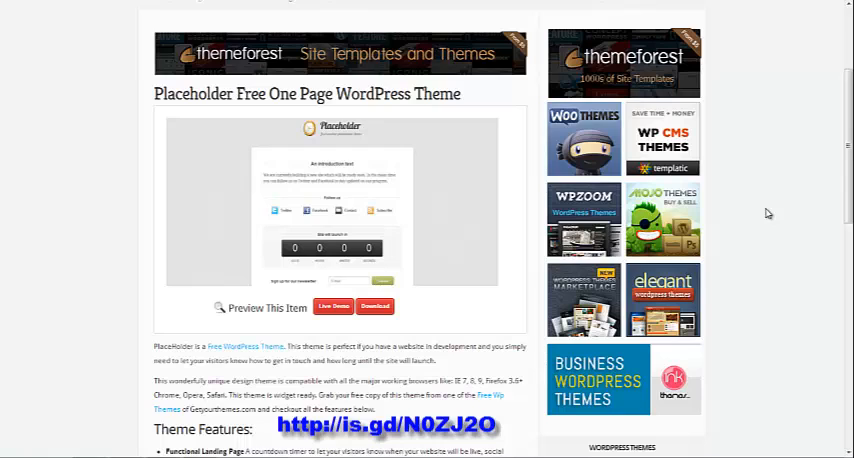
pyautogui.moveTo(346, 265)
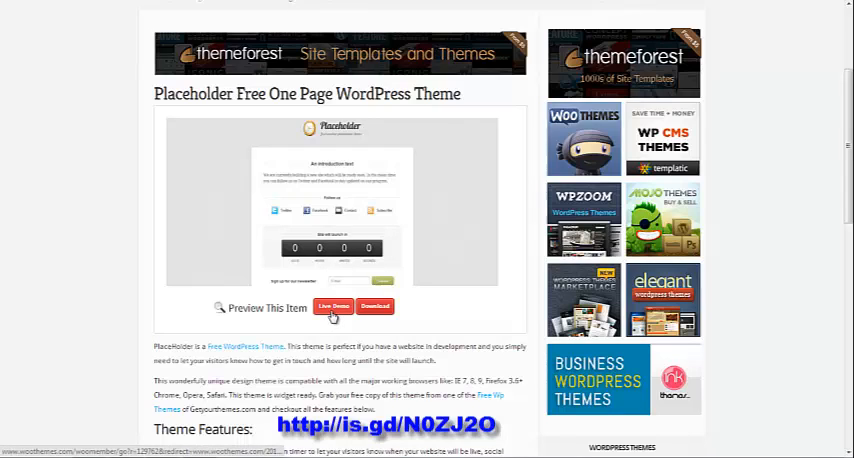
pyautogui.click(333, 306)
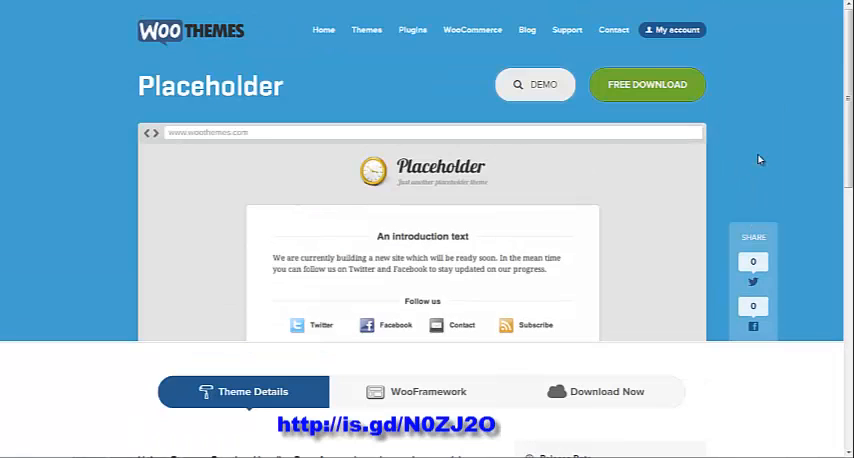
pyautogui.moveTo(466, 140)
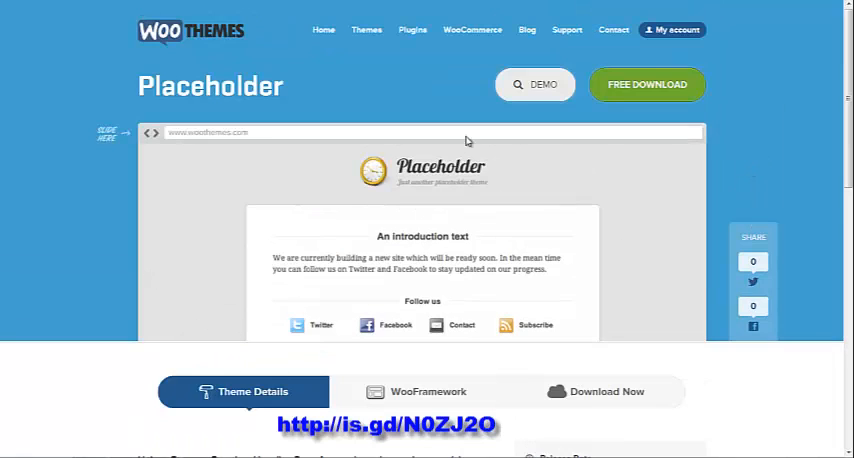
# Step: Open the Placeholder DEMO and scroll to its launch countdown and newsletter signup
pyautogui.click(534, 84)
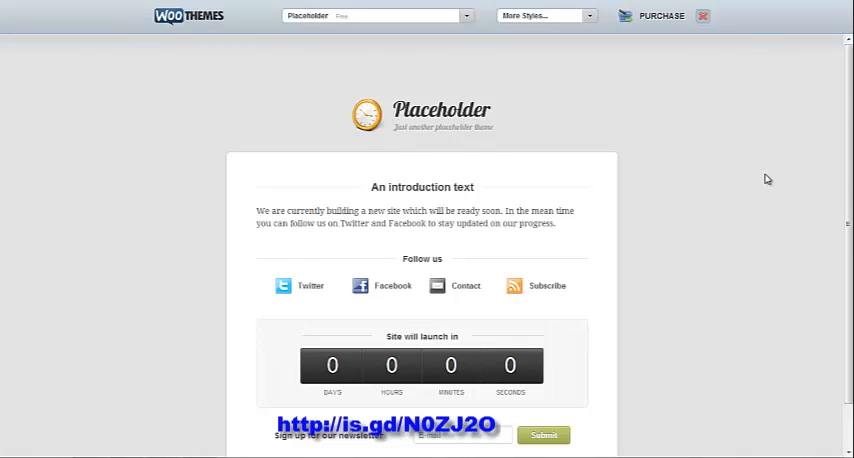
pyautogui.scroll(-3)
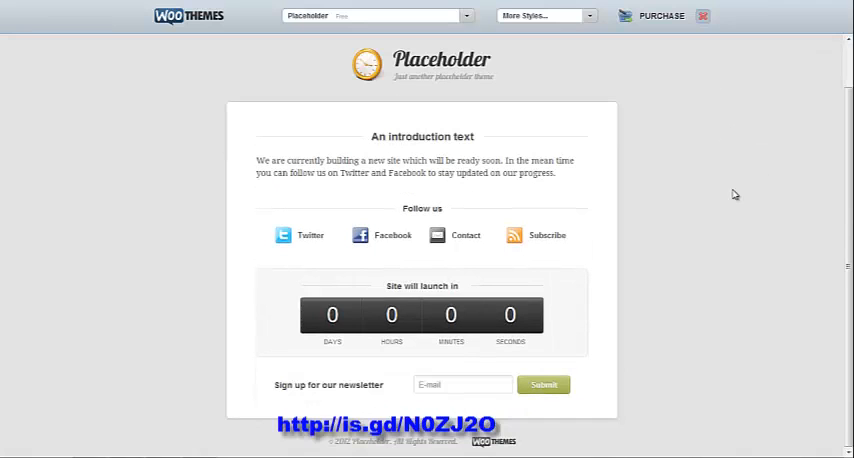
pyautogui.scroll(-3)
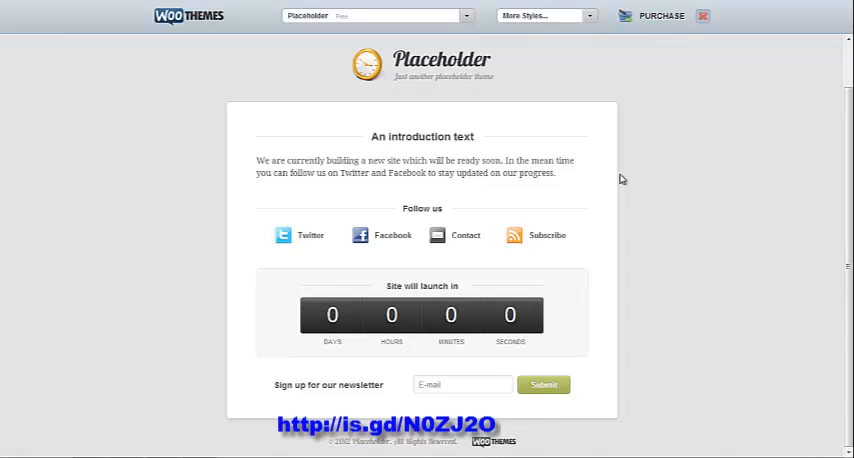
pyautogui.moveTo(141, 357)
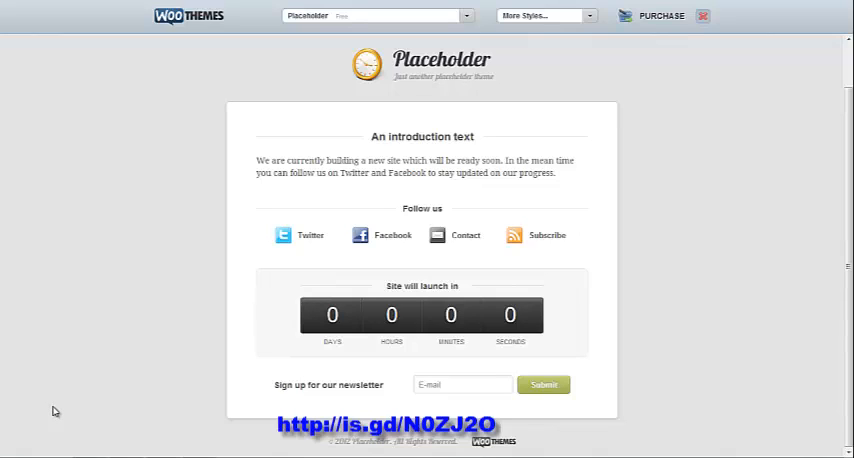
pyautogui.moveTo(92, 325)
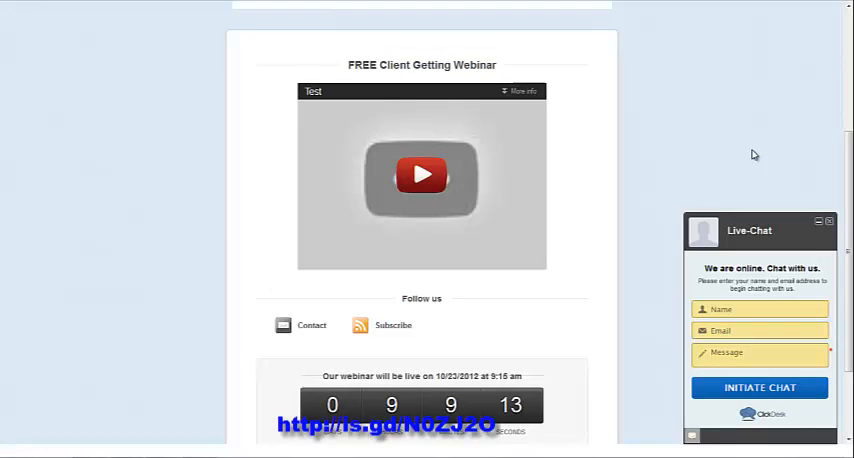
# Step: Scroll the live webinar page past the headline, Hangout video, countdown, email form and ClickDesk chat
pyautogui.scroll(3)
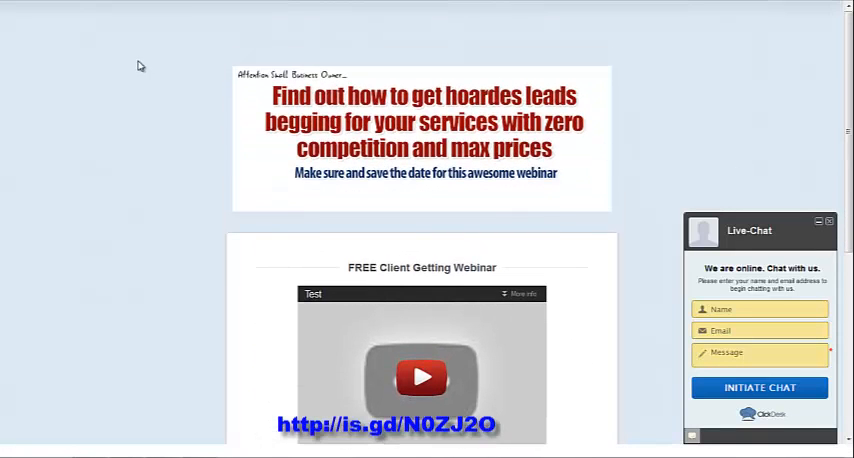
pyautogui.moveTo(277, 168)
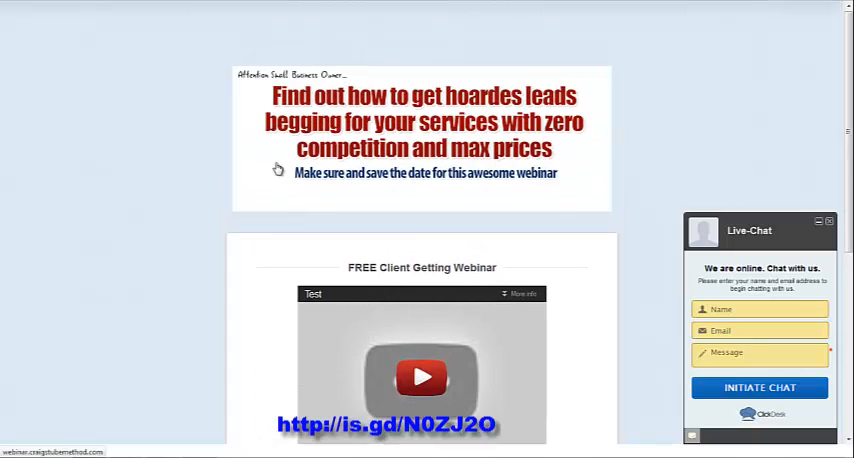
pyautogui.scroll(-3)
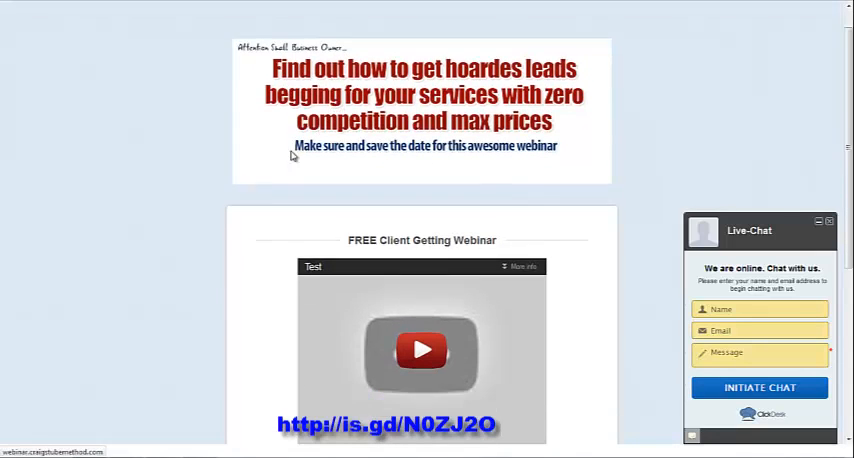
pyautogui.scroll(-3)
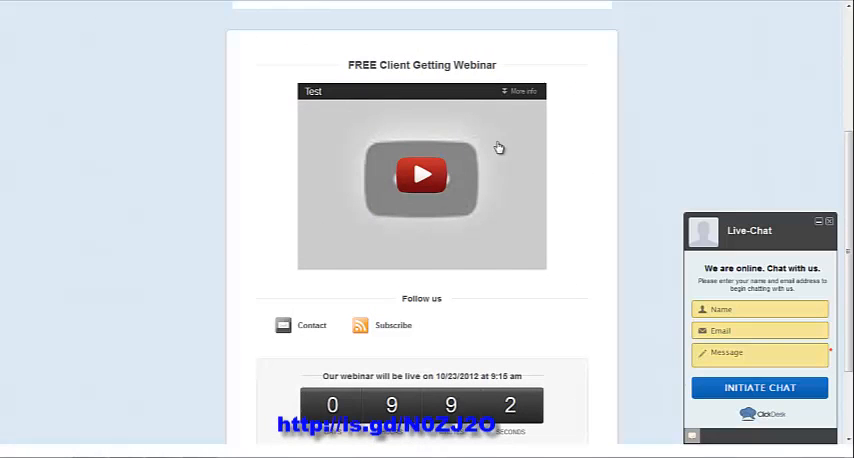
pyautogui.scroll(-3)
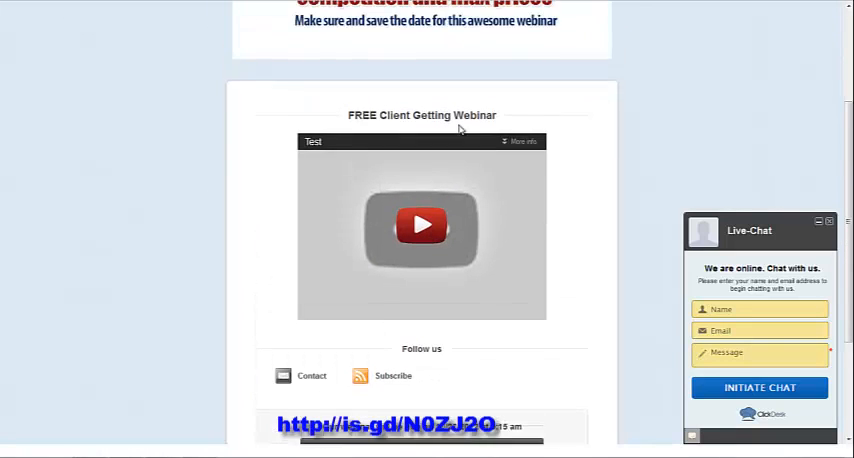
pyautogui.scroll(-3)
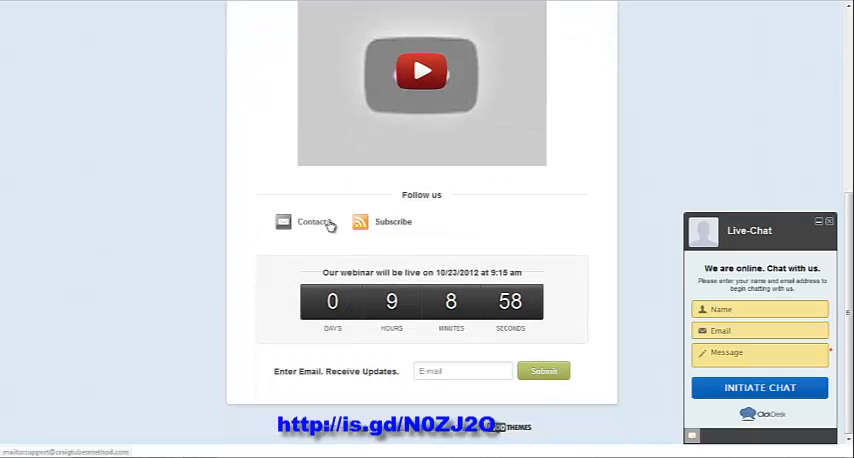
pyautogui.moveTo(473, 243)
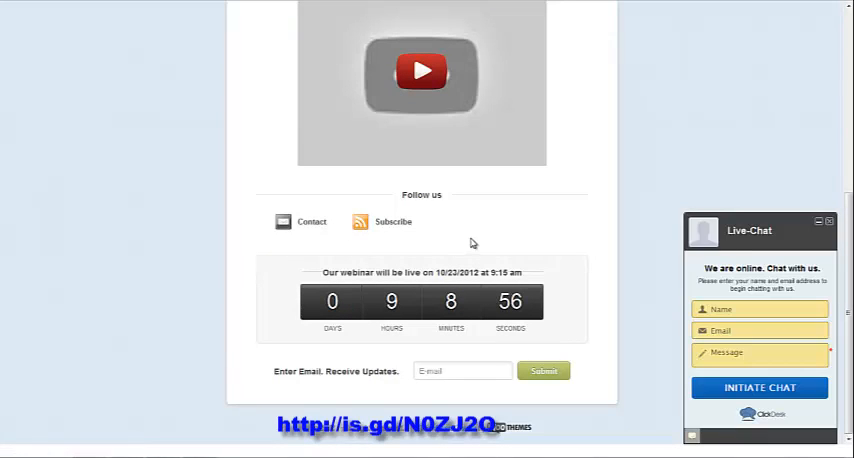
pyautogui.moveTo(448, 237)
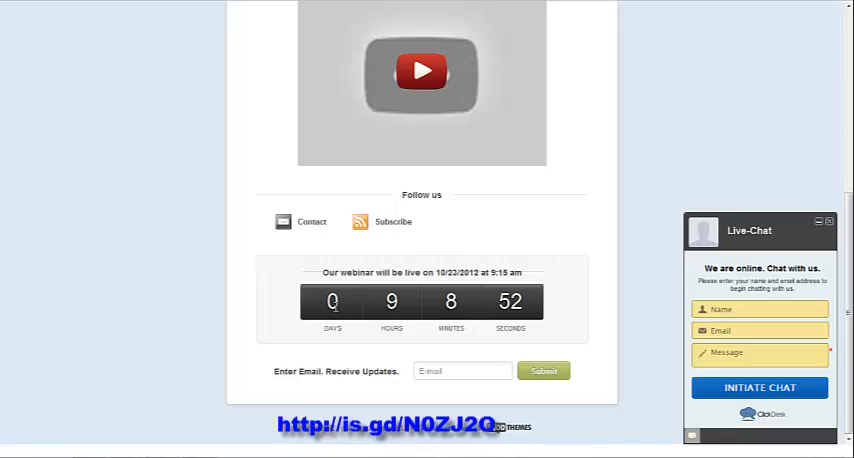
pyautogui.moveTo(328, 384)
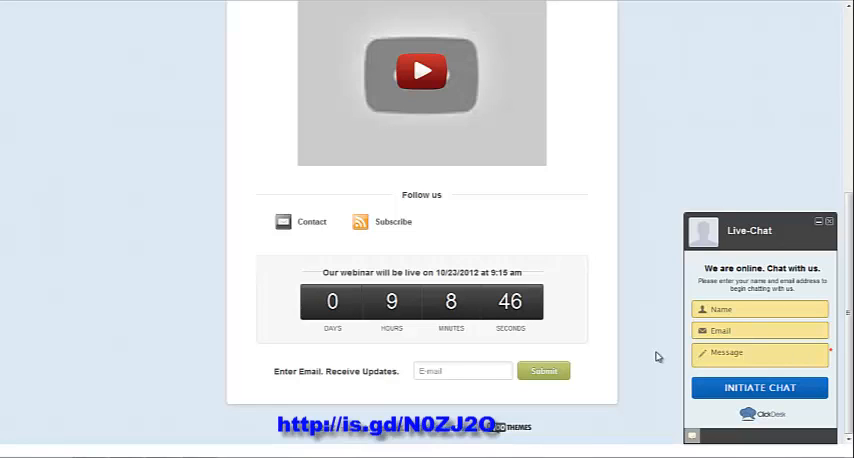
pyautogui.moveTo(673, 151)
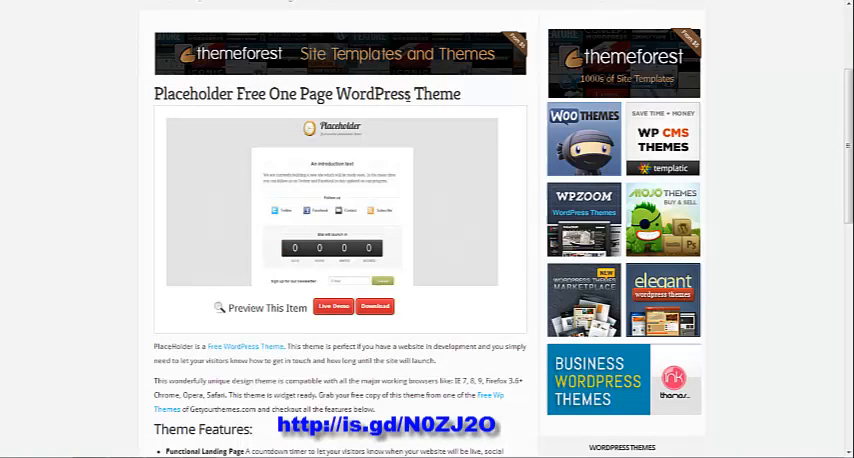
pyautogui.moveTo(449, 6)
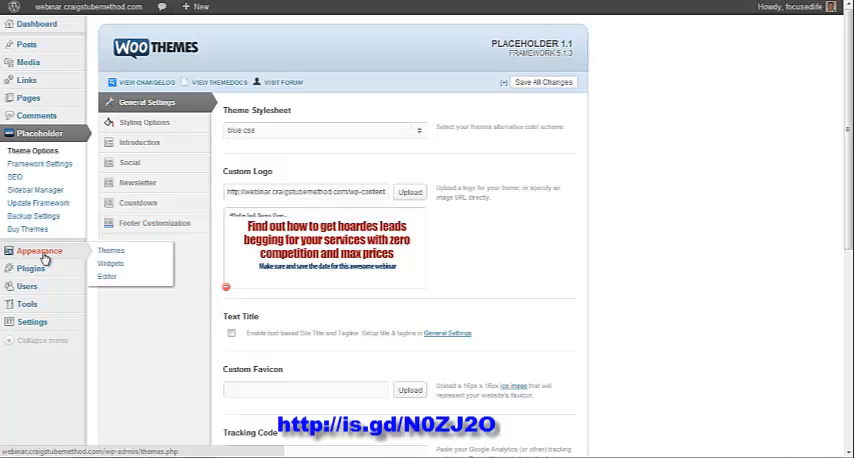
# Step: Visit Appearance > Themes, open Install Themes > Upload for zip files, then return to Manage Themes
pyautogui.click(110, 250)
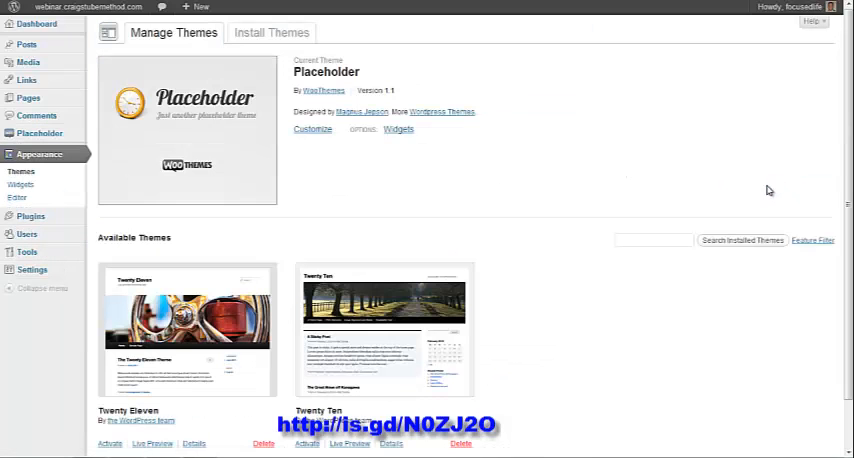
pyautogui.click(271, 32)
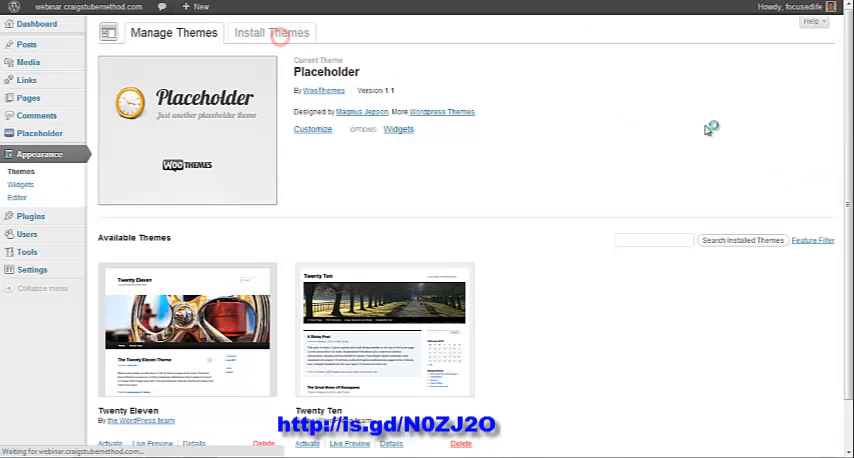
pyautogui.click(271, 32)
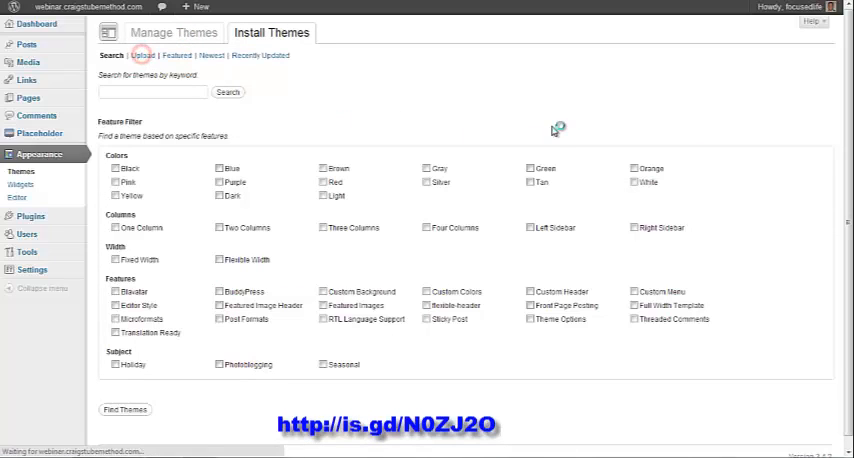
pyautogui.click(141, 55)
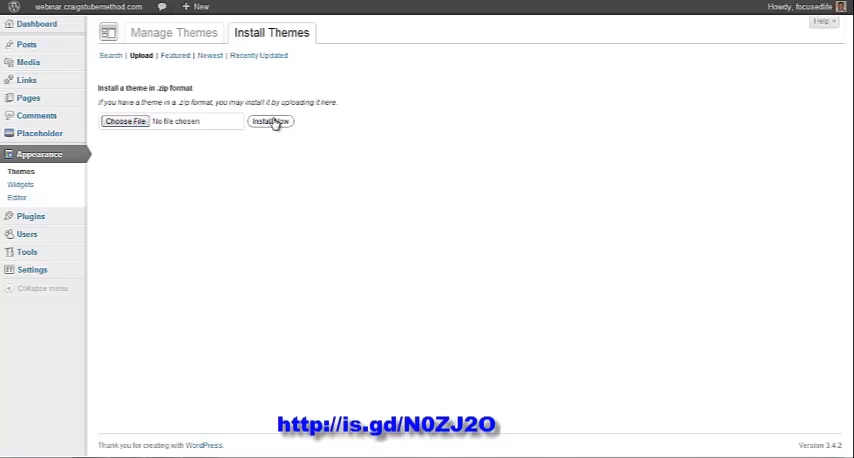
pyautogui.click(173, 32)
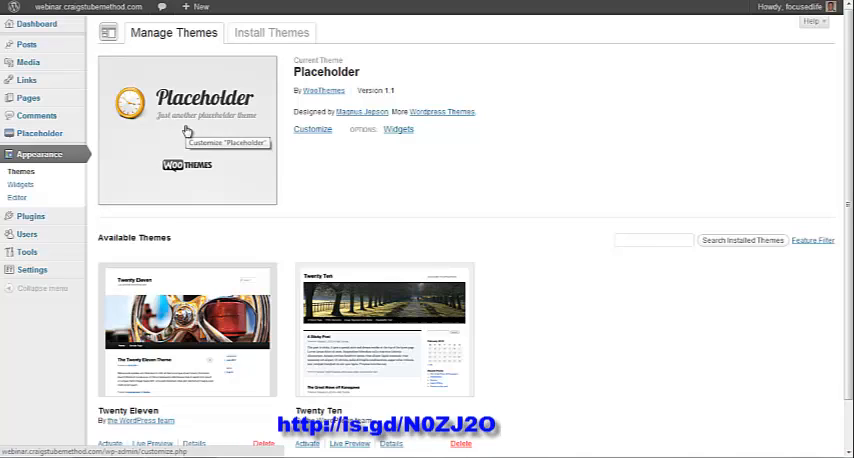
pyautogui.moveTo(514, 172)
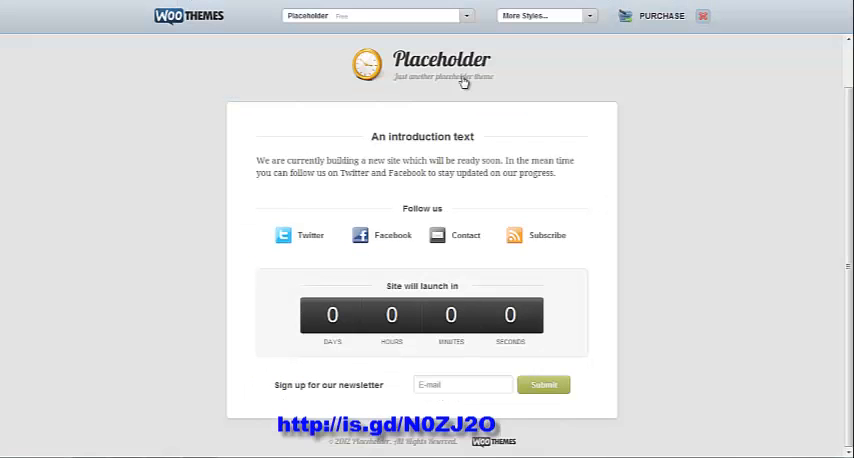
pyautogui.moveTo(520, 119)
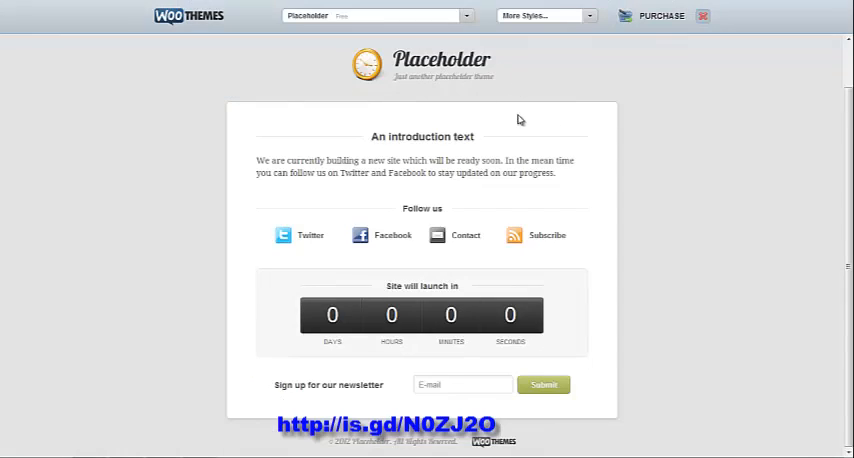
pyautogui.moveTo(477, 97)
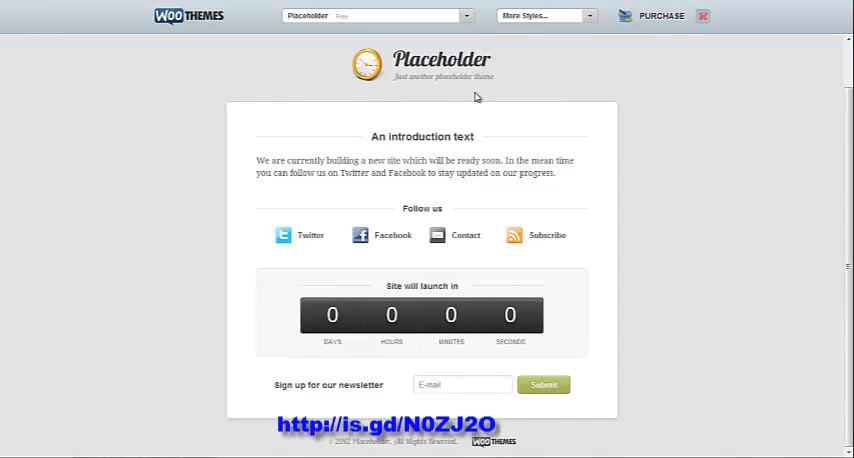
pyautogui.moveTo(461, 44)
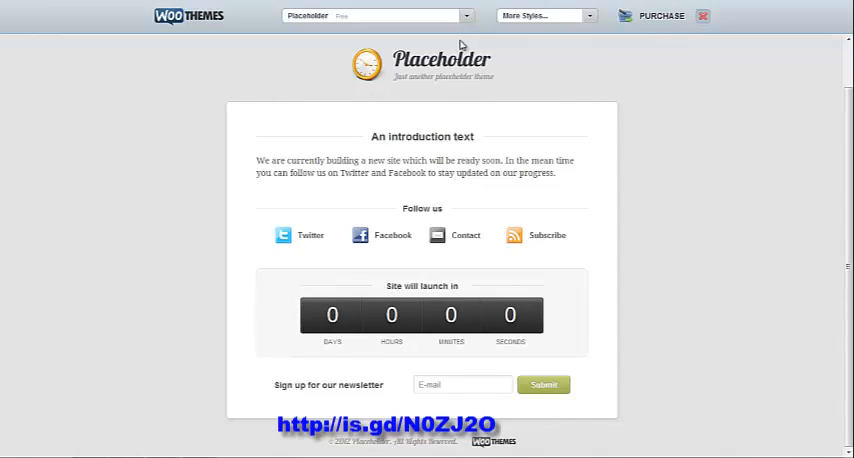
pyautogui.moveTo(420, 94)
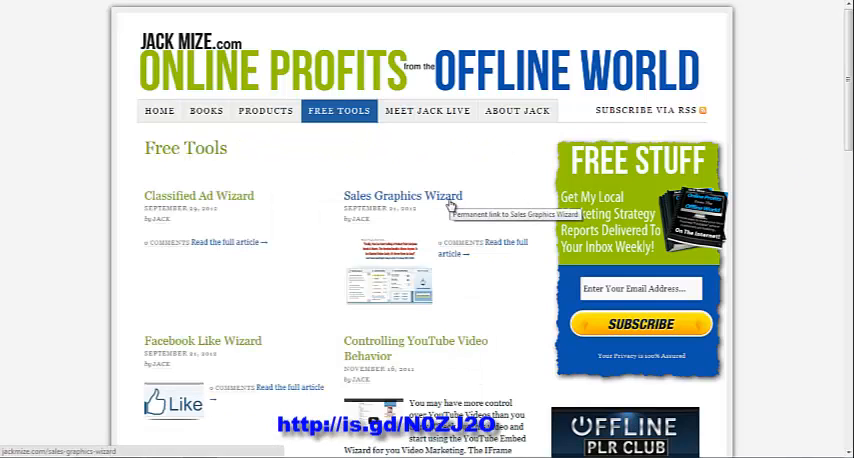
# Step: Launch Sales Graphics Wizard's Headline Creator and set the pre-headline to 'Attention All Local Business Owners…'
pyautogui.click(409, 195)
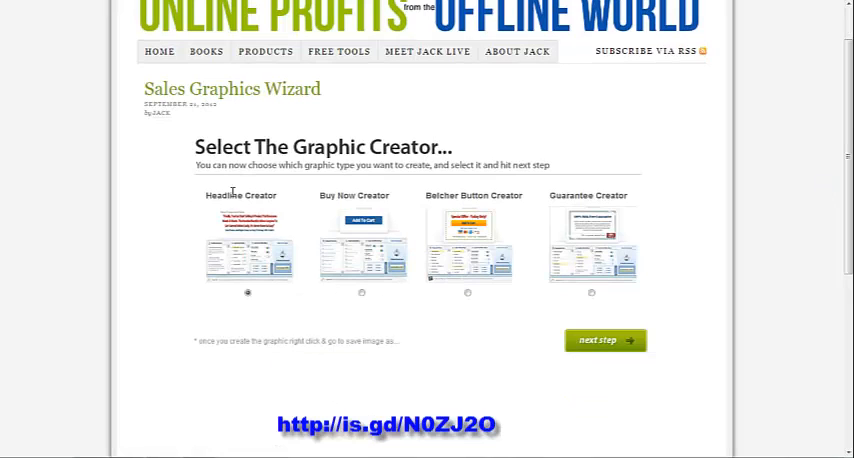
pyautogui.click(604, 340)
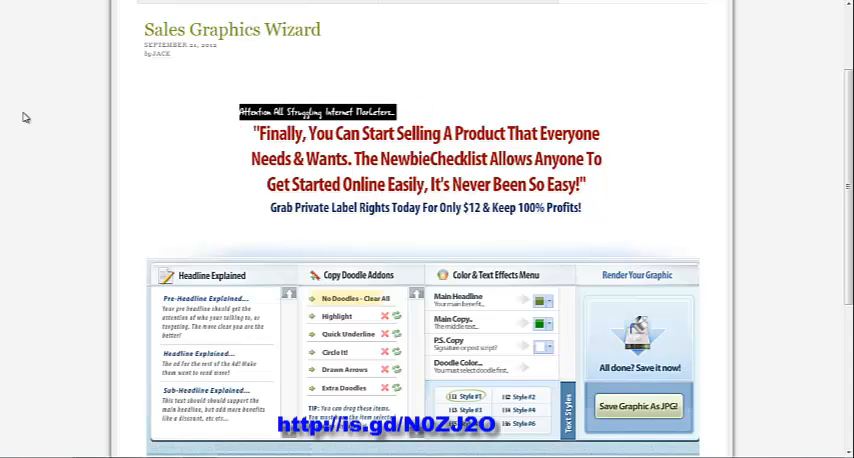
pyautogui.moveTo(757, 196)
pyautogui.write('A')
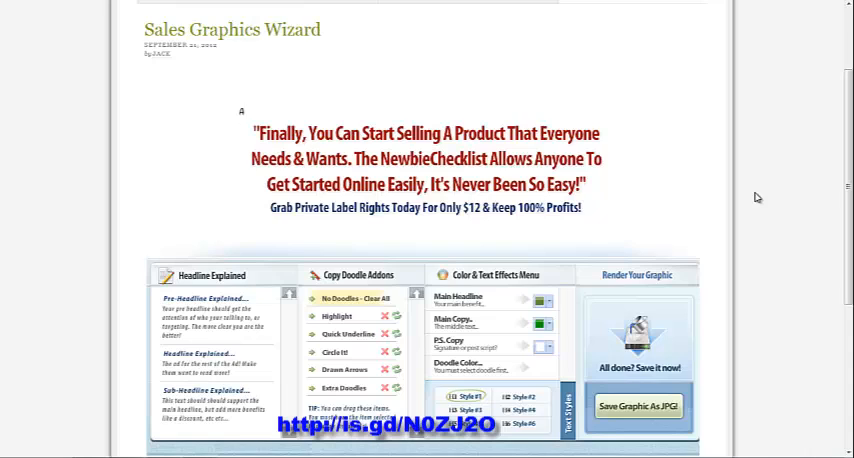
pyautogui.write('ttention All Local')
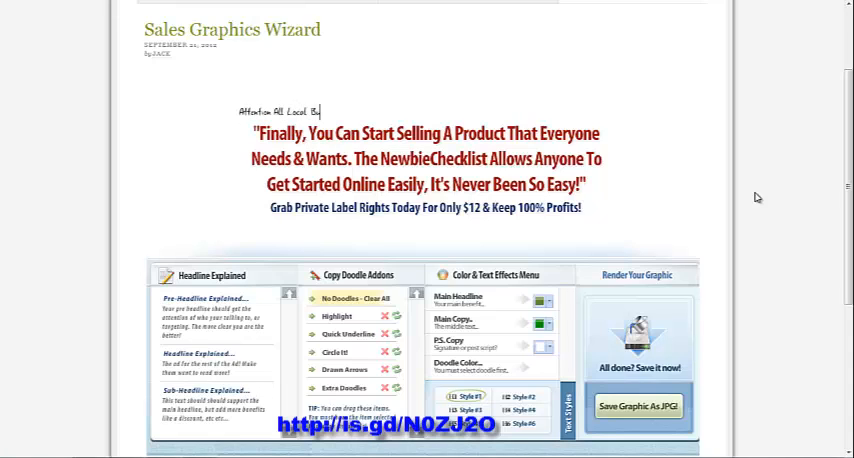
pyautogui.write('Business Owners....')
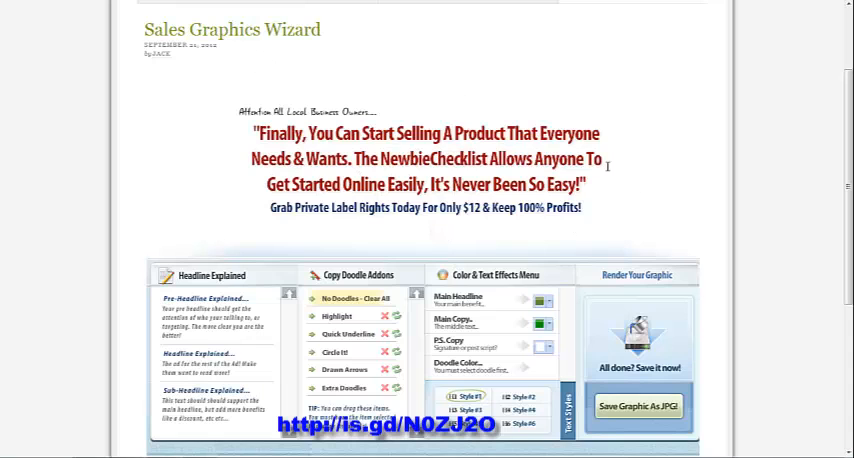
pyautogui.scroll(-3)
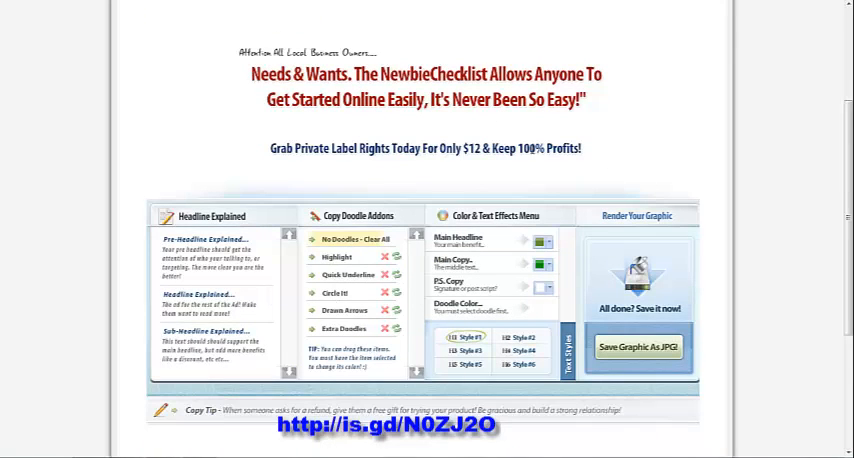
pyautogui.scroll(-3)
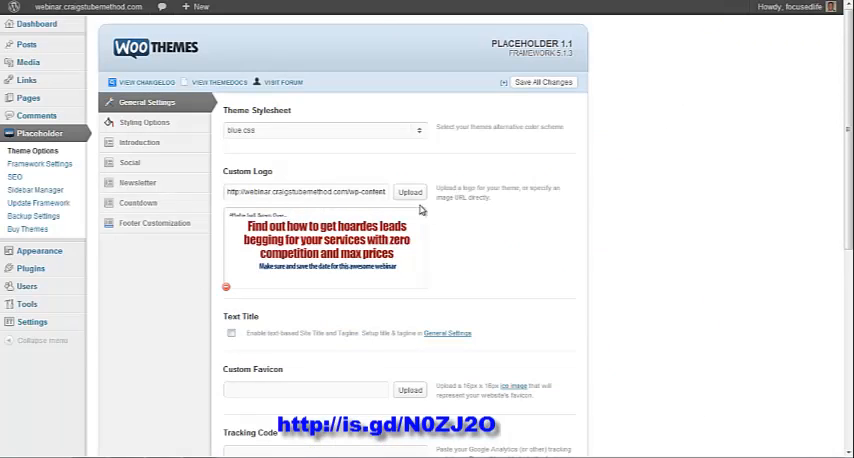
pyautogui.click(409, 191)
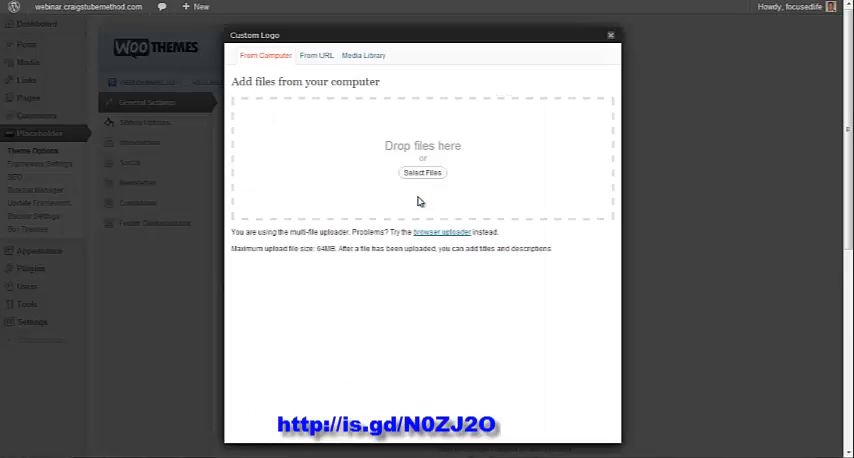
pyautogui.moveTo(366, 91)
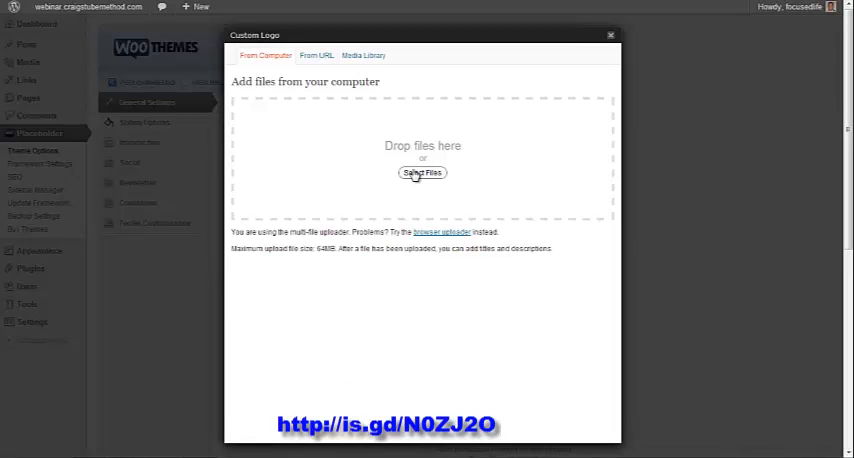
pyautogui.moveTo(418, 180)
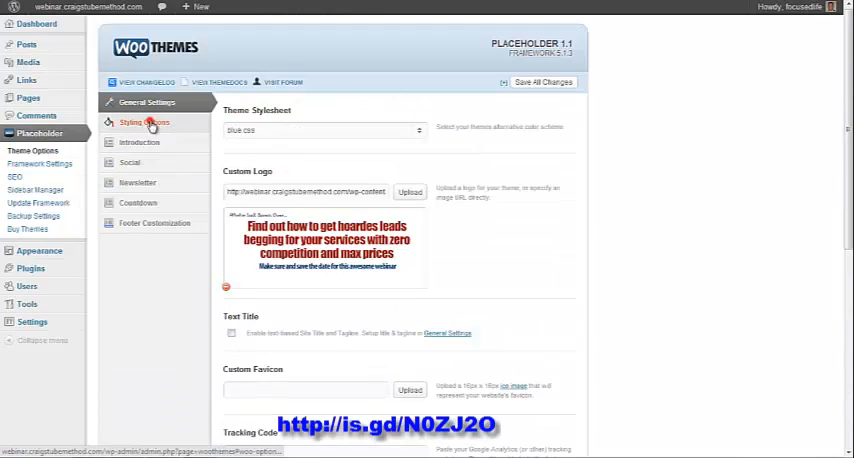
# Step: Open Styling Options > Introduction to review the 'FREE Client Getting Webinar' heading and YouTube embed
pyautogui.click(144, 122)
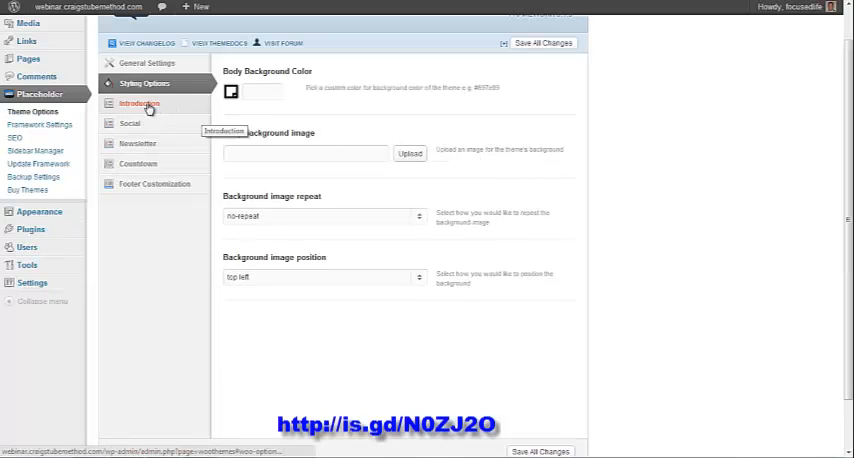
pyautogui.click(138, 104)
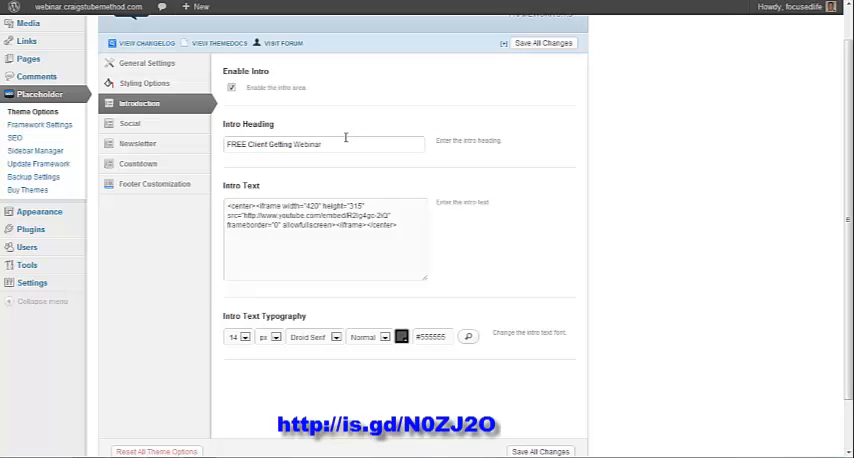
pyautogui.scroll(-3)
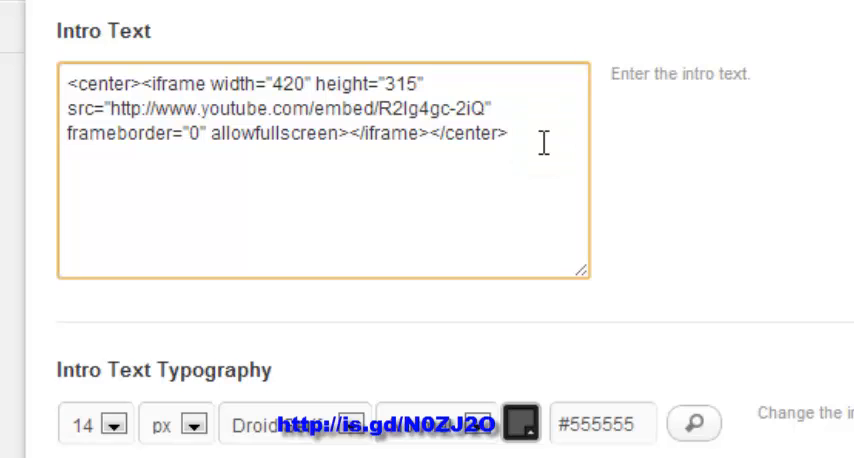
pyautogui.moveTo(573, 112)
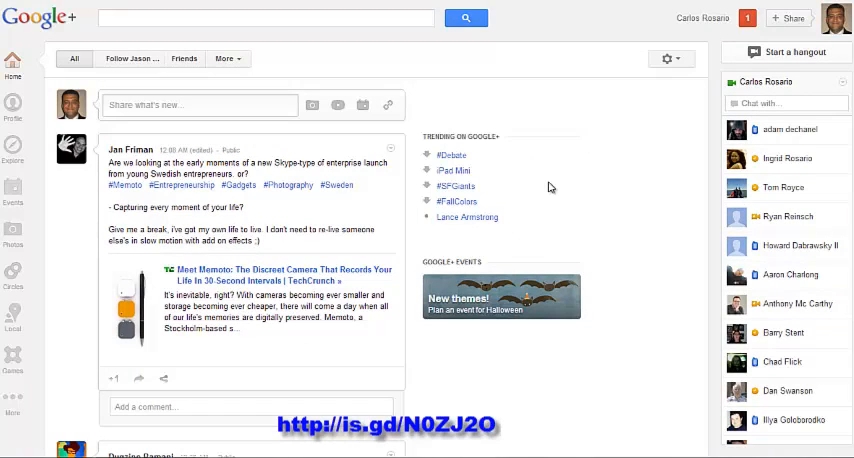
pyautogui.moveTo(514, 64)
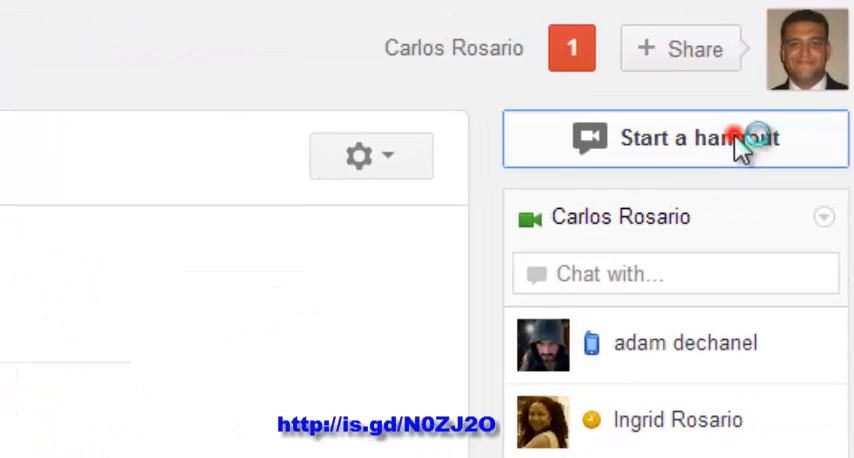
# Step: Start a Hangout named 'Test' inviting Your circles, with Hangouts On Air enabled
pyautogui.click(675, 138)
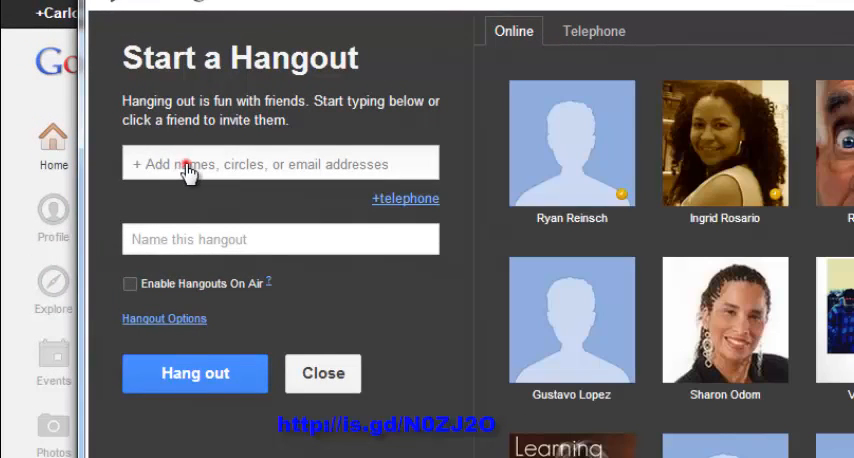
pyautogui.click(280, 163)
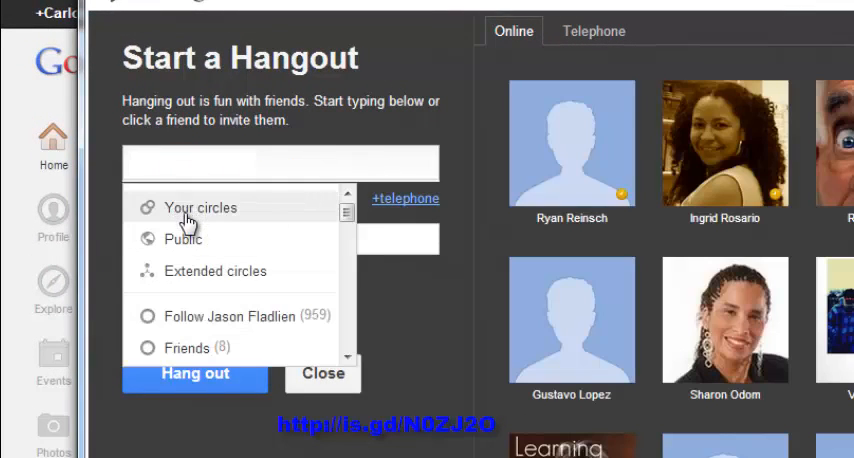
pyautogui.click(199, 207)
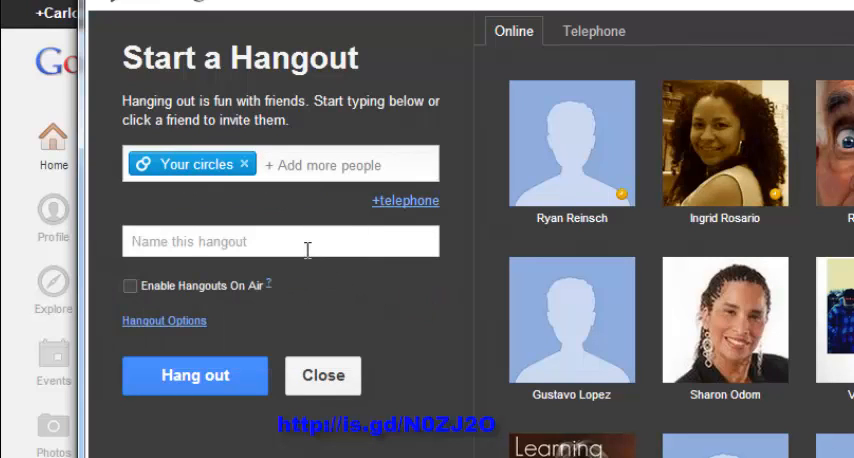
pyautogui.click(280, 241)
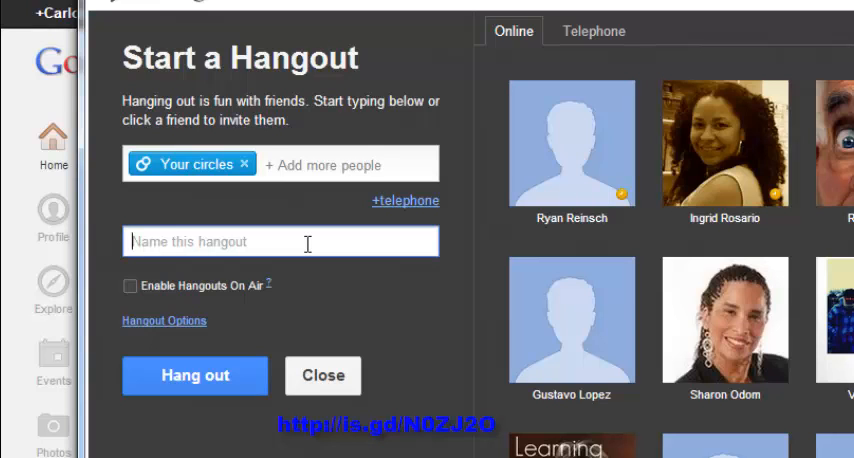
pyautogui.write('Test')
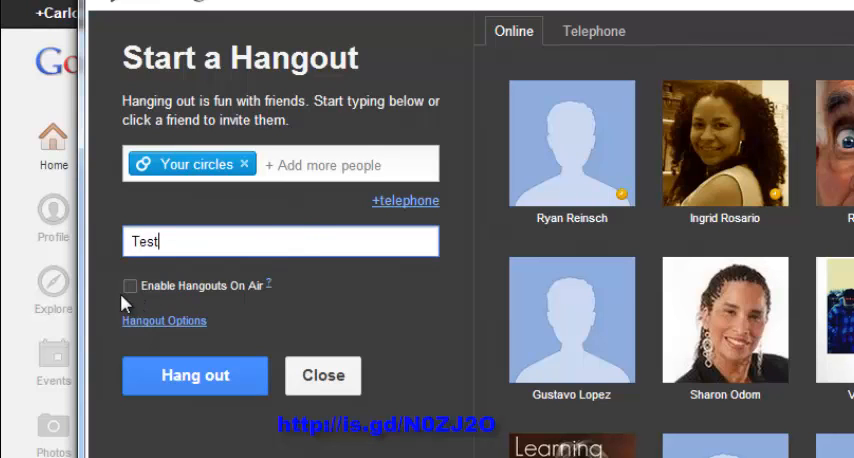
pyautogui.click(130, 277)
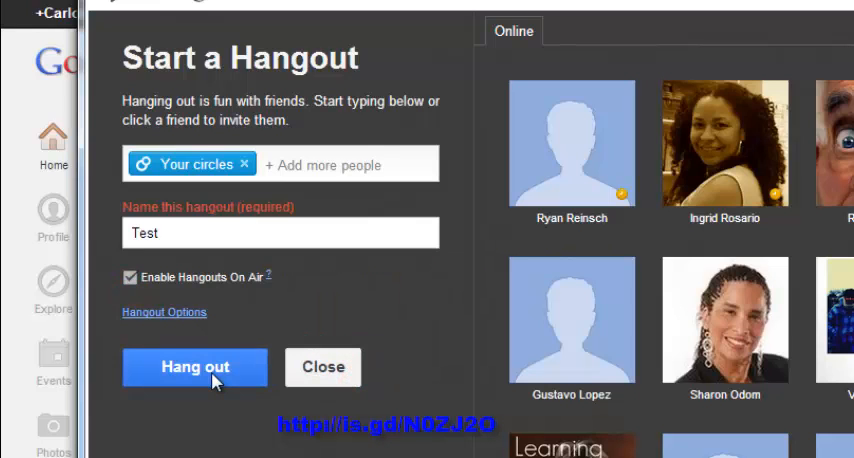
pyautogui.click(194, 367)
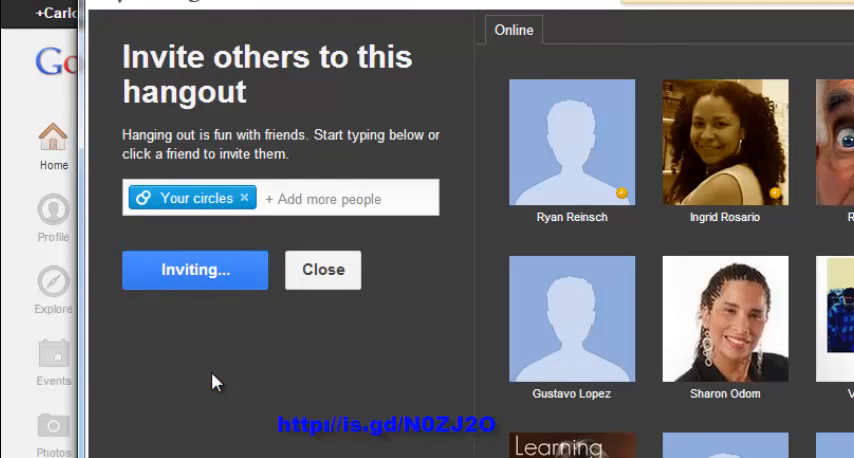
pyautogui.click(323, 269)
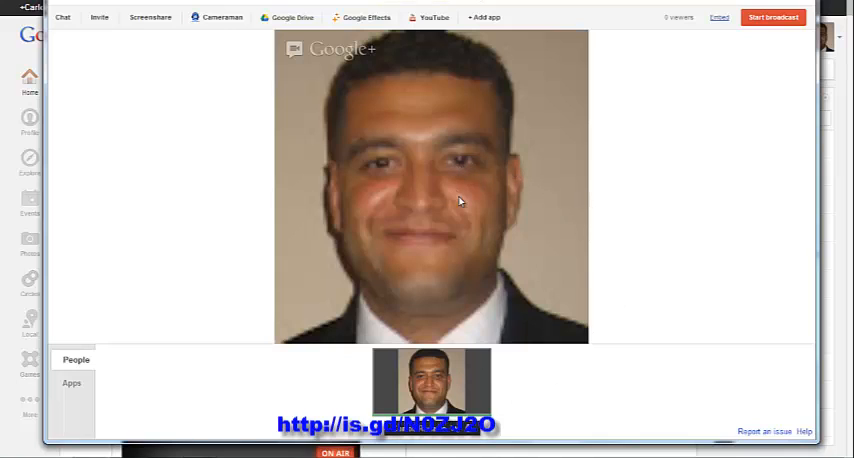
pyautogui.moveTo(464, 391)
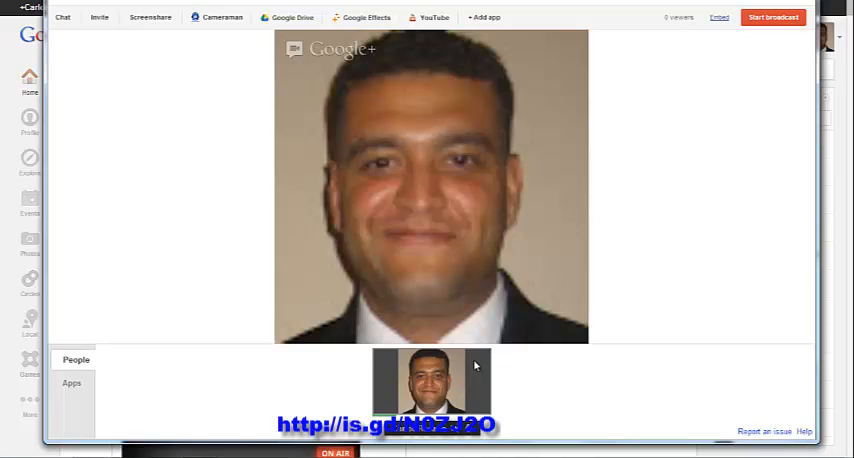
pyautogui.moveTo(736, 167)
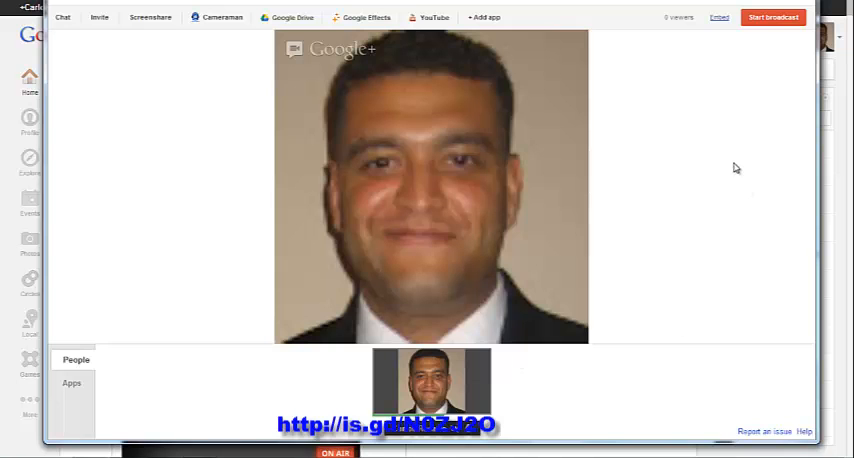
pyautogui.moveTo(744, 46)
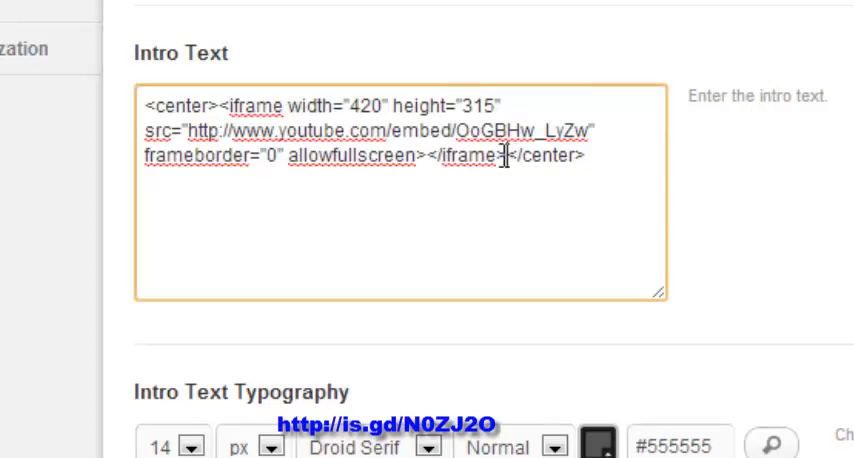
# Step: Select part of the YouTube iframe embed code in the Intro Text box
pyautogui.doubleClick(170, 105)
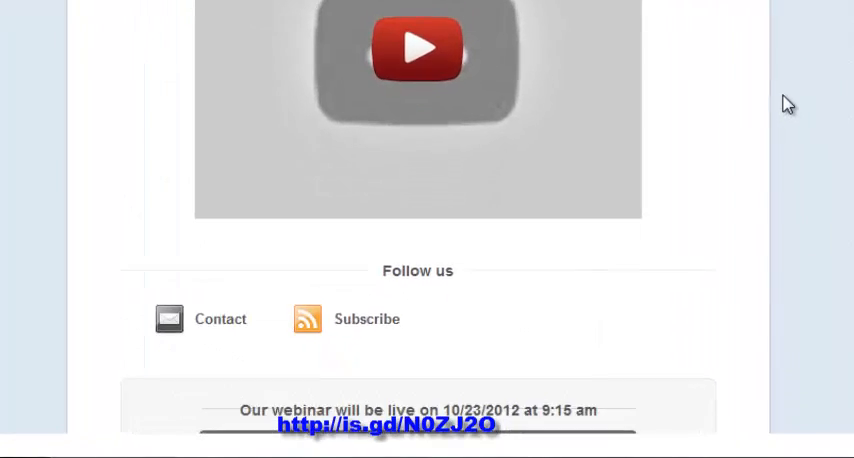
# Step: Scroll the front end to check the video, Follow us links and countdown
pyautogui.scroll(-3)
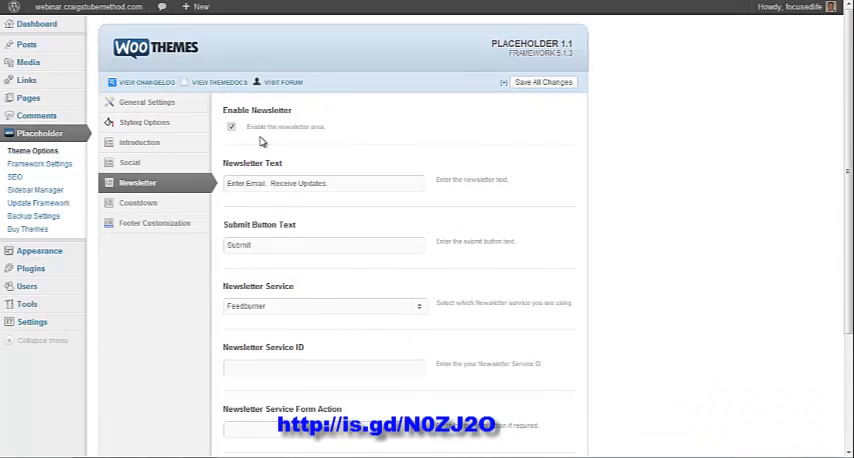
# Step: Review the newsletter opt-in text 'Enter Email. Receive Updates.' and the Submit button wording
pyautogui.scroll(-3)
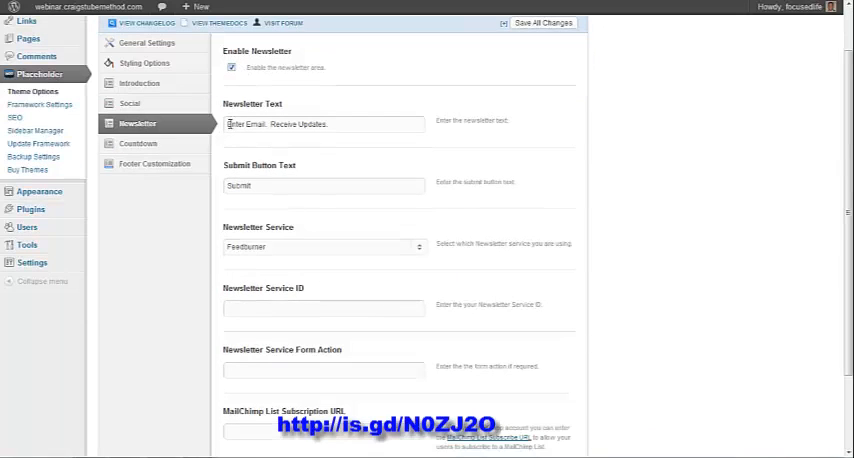
pyautogui.doubleClick(244, 123)
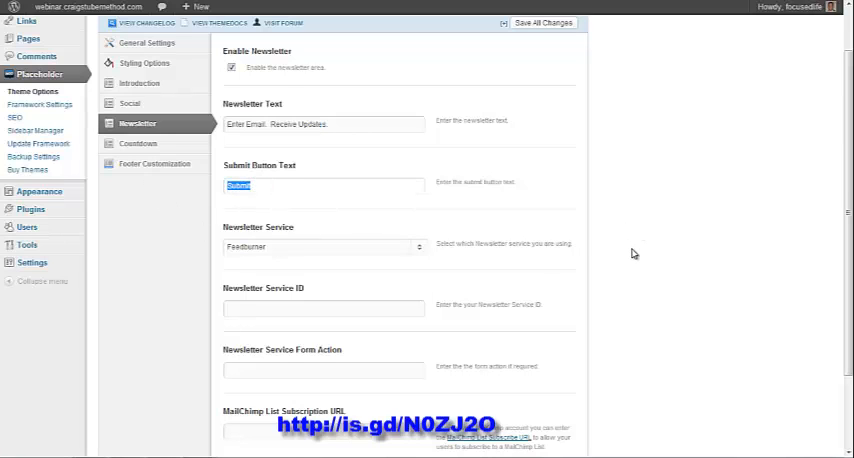
pyautogui.scroll(-3)
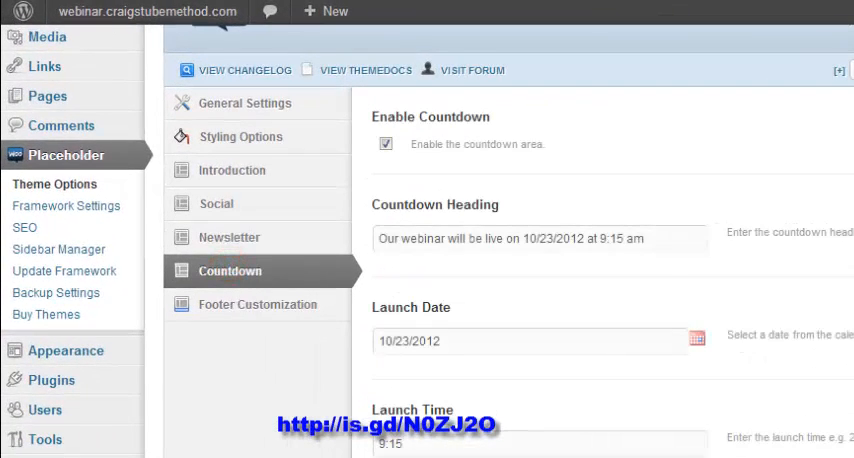
# Step: Set the countdown heading and launch date 10/23/2012 at 9:15
pyautogui.tripleClick(540, 238)
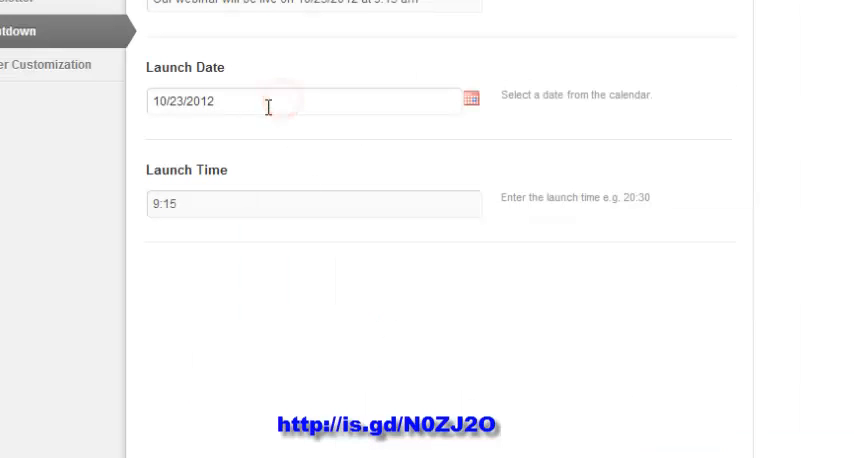
pyautogui.click(472, 98)
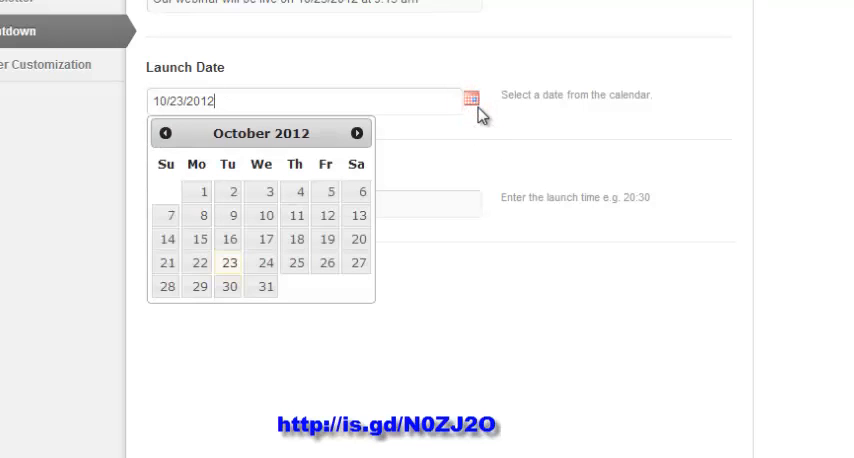
pyautogui.click(225, 263)
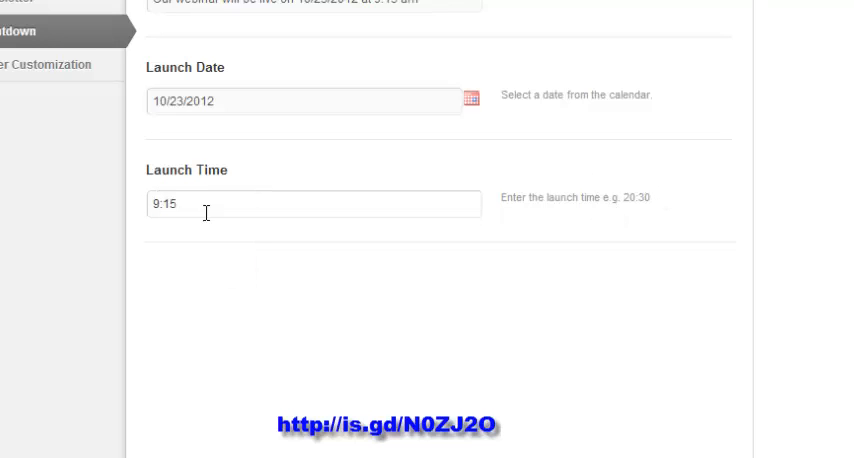
pyautogui.moveTo(320, 309)
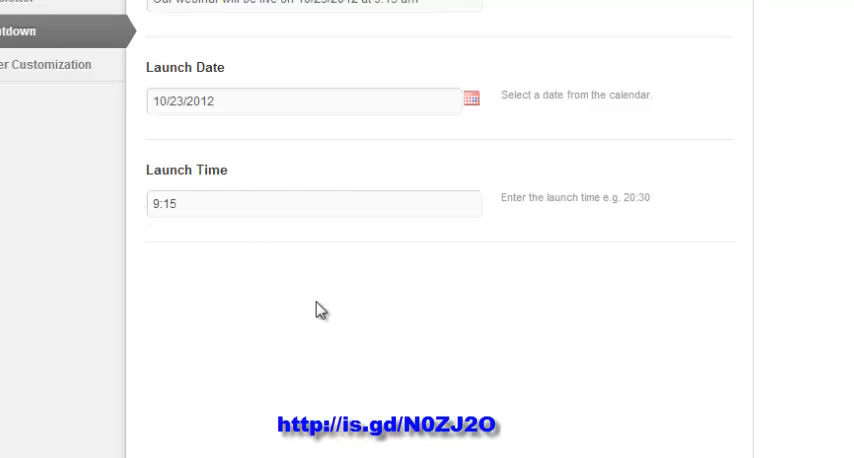
pyautogui.scroll(-3)
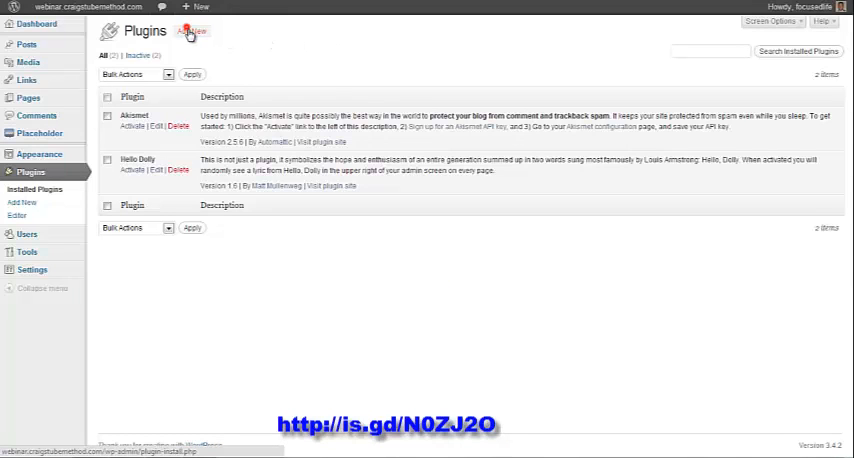
# Step: Search plugins for 'clickdesk', activate ClickDesk Live-Chat and open its settings page
pyautogui.click(190, 31)
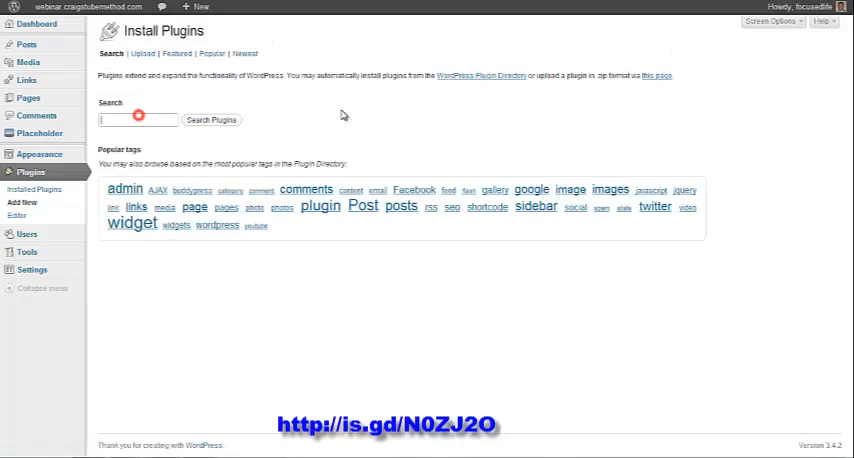
pyautogui.write('c')
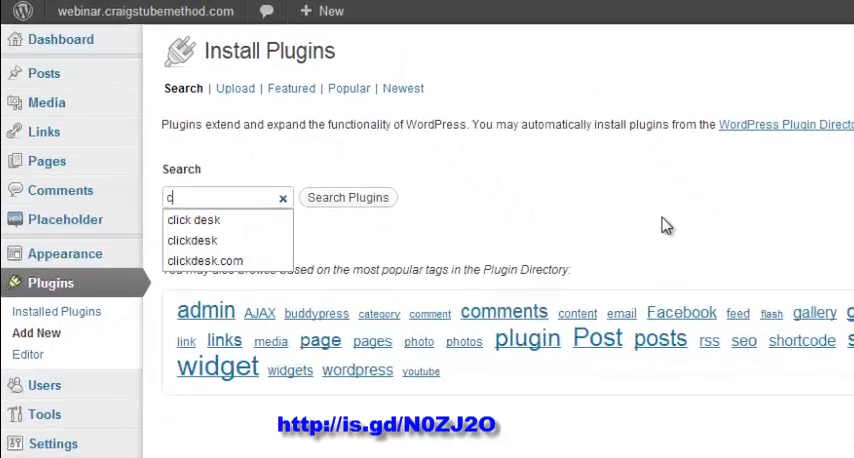
pyautogui.write('clickdesk')
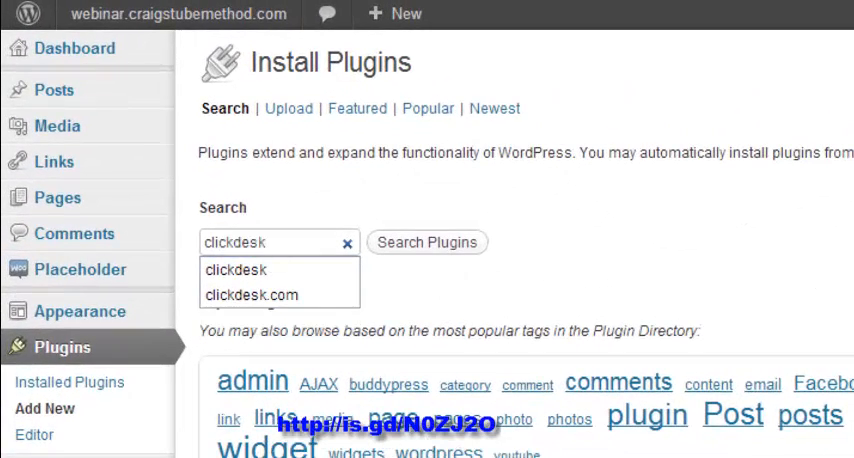
pyautogui.click(426, 241)
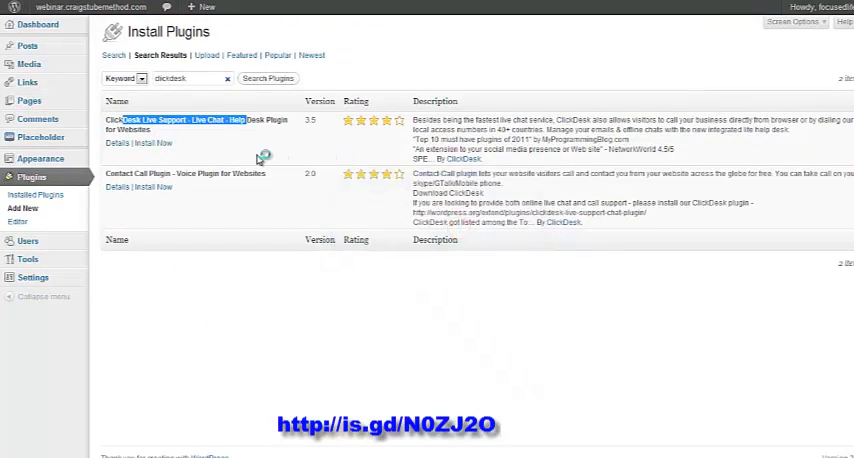
pyautogui.click(156, 143)
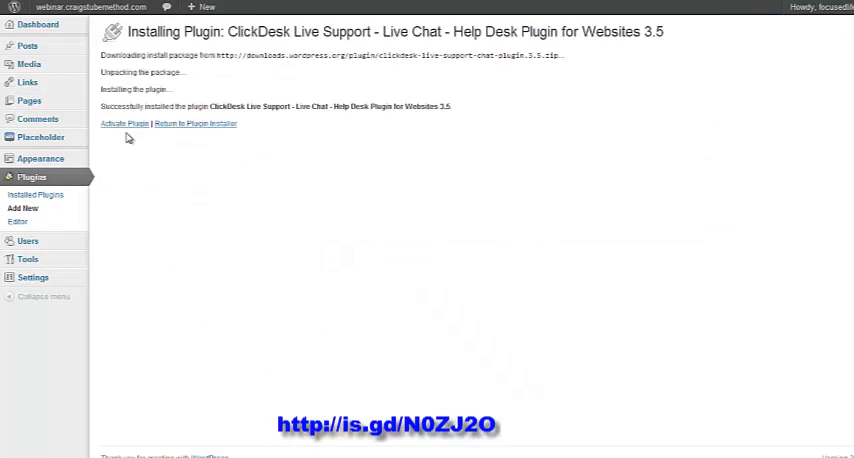
pyautogui.click(124, 122)
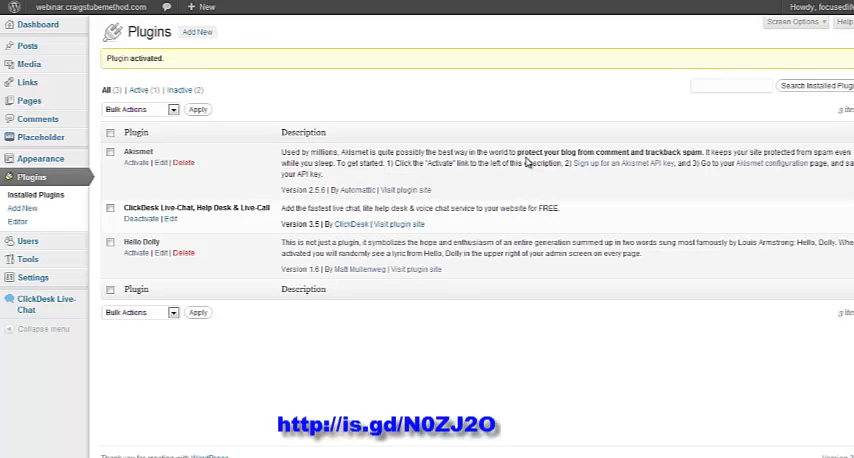
pyautogui.moveTo(323, 263)
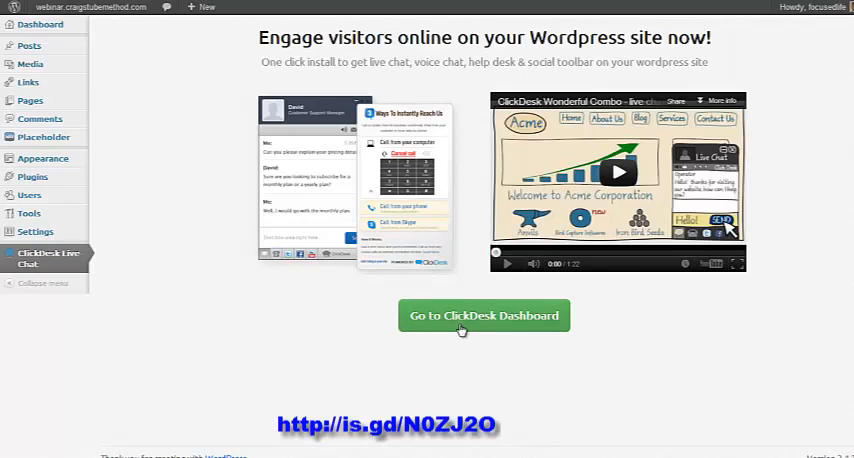
pyautogui.click(483, 315)
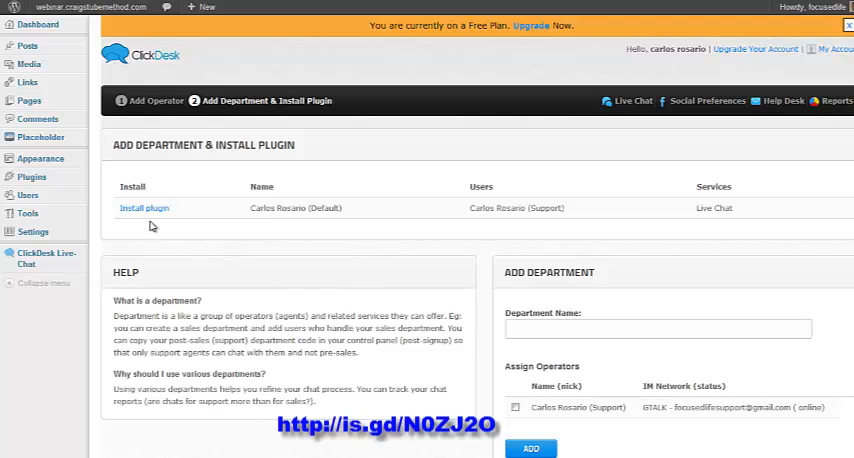
pyautogui.moveTo(107, 217)
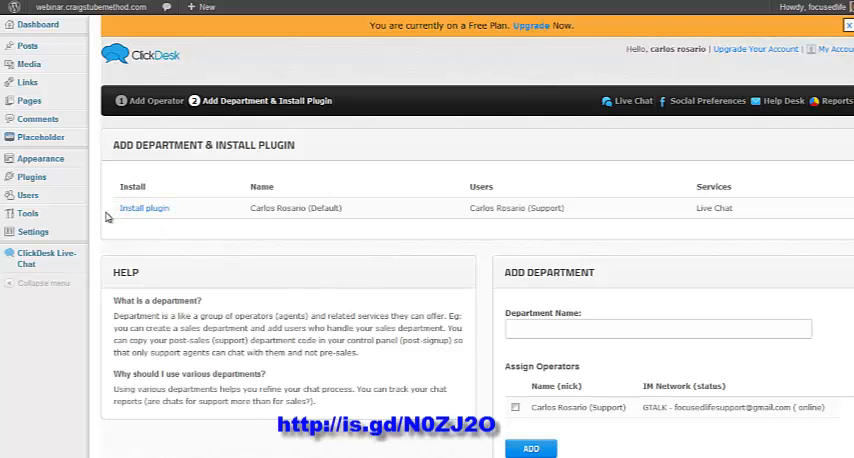
pyautogui.moveTo(586, 204)
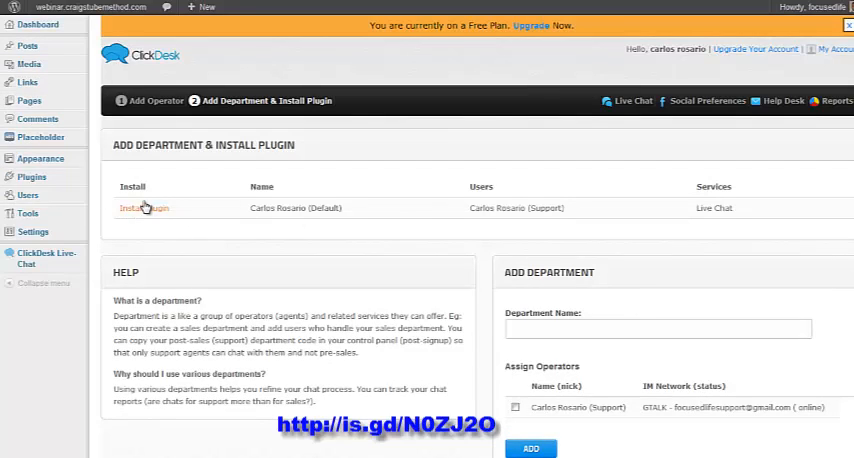
pyautogui.click(143, 208)
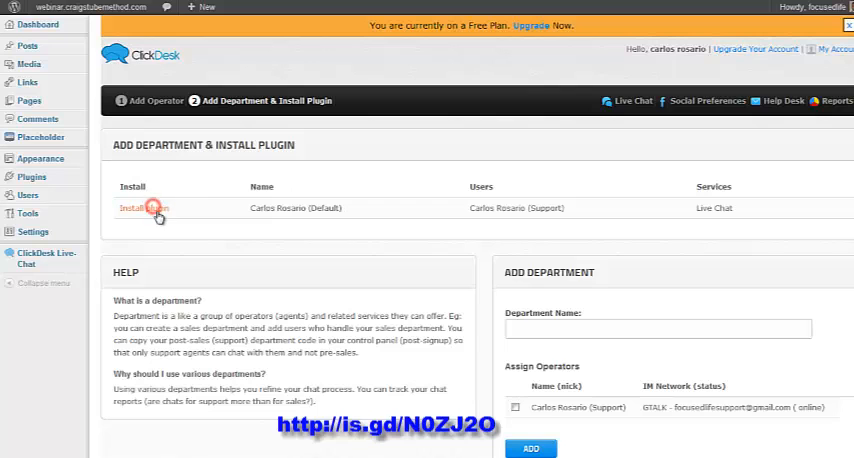
pyautogui.click(145, 208)
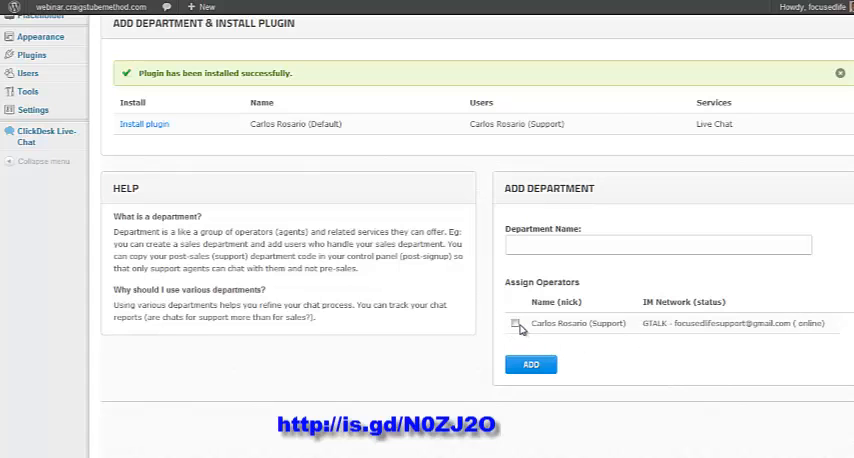
pyautogui.click(516, 323)
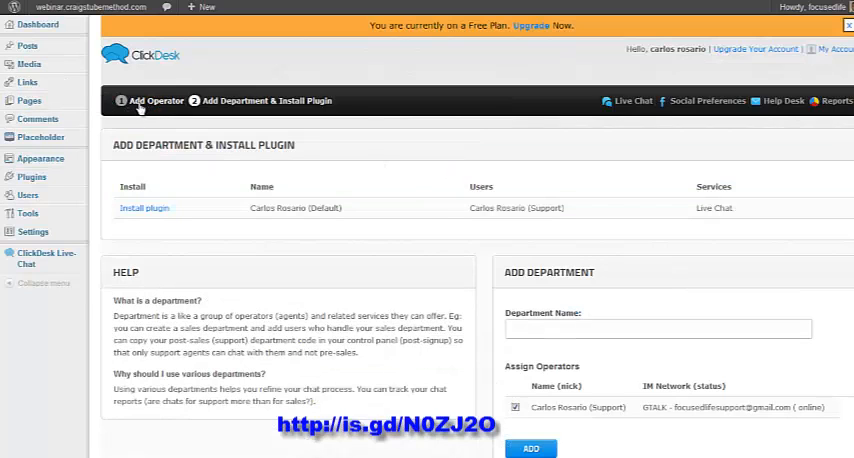
# Step: Browse the Add Operator form and check the IM Network dropdown options
pyautogui.click(154, 100)
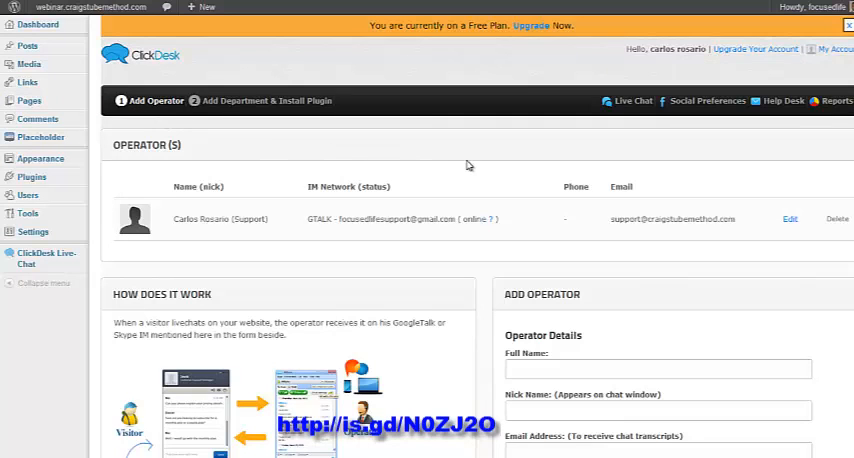
pyautogui.scroll(-3)
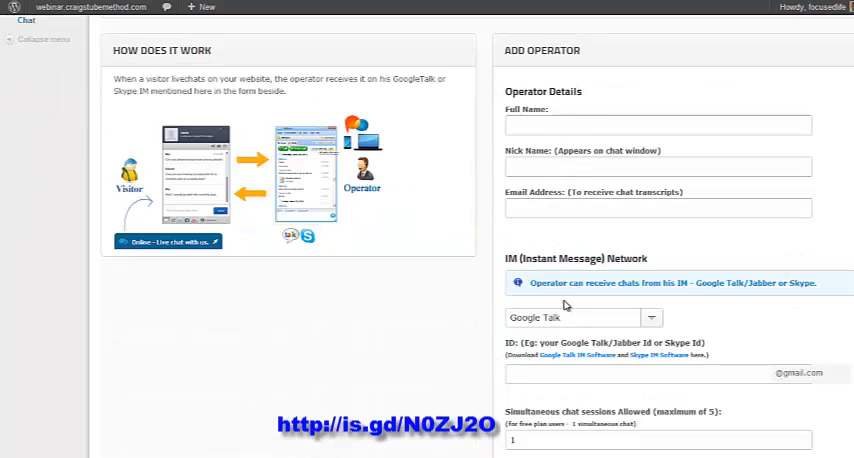
pyautogui.scroll(-3)
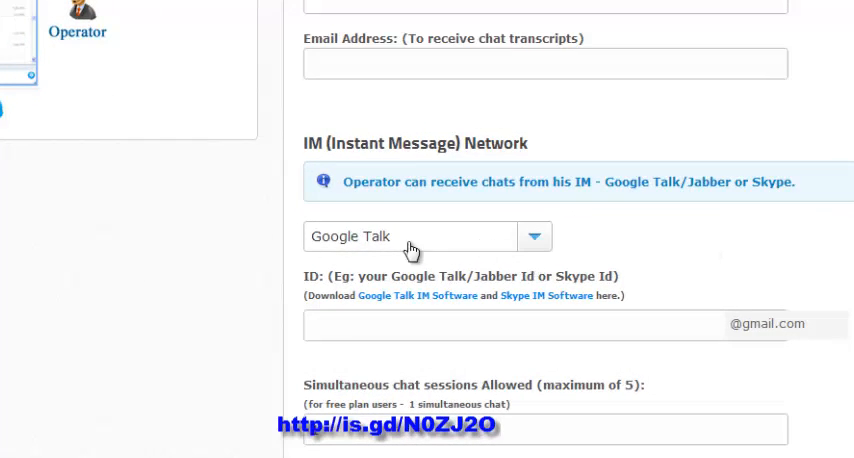
pyautogui.click(535, 236)
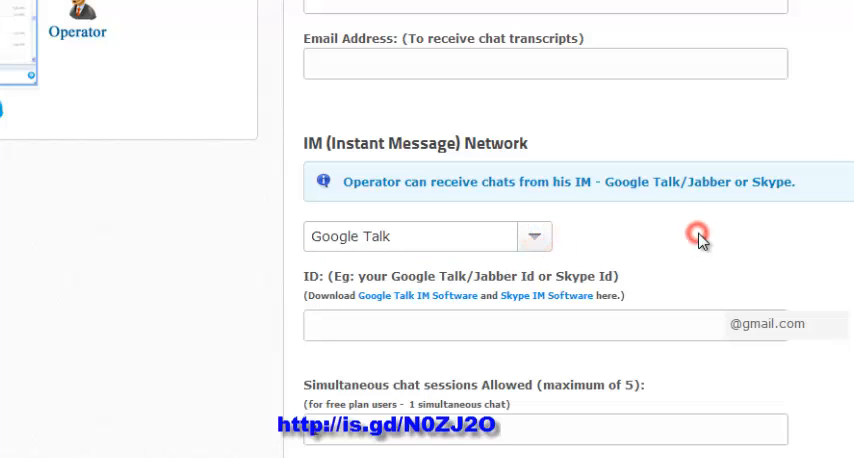
pyautogui.scroll(-3)
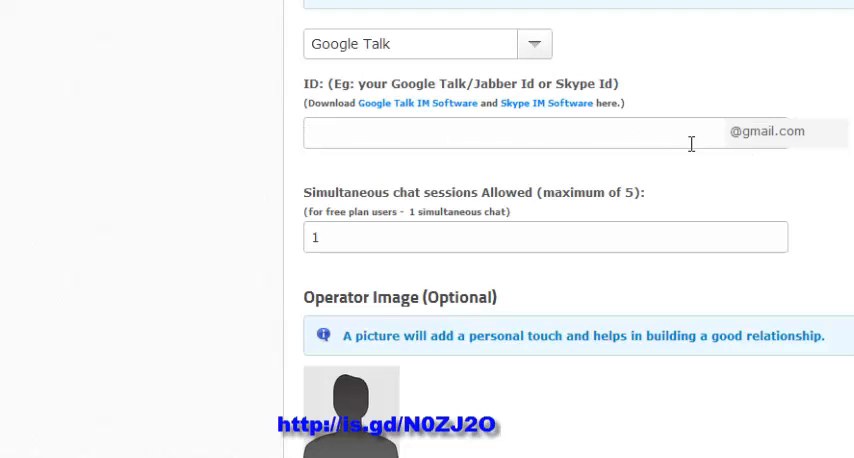
pyautogui.moveTo(751, 135)
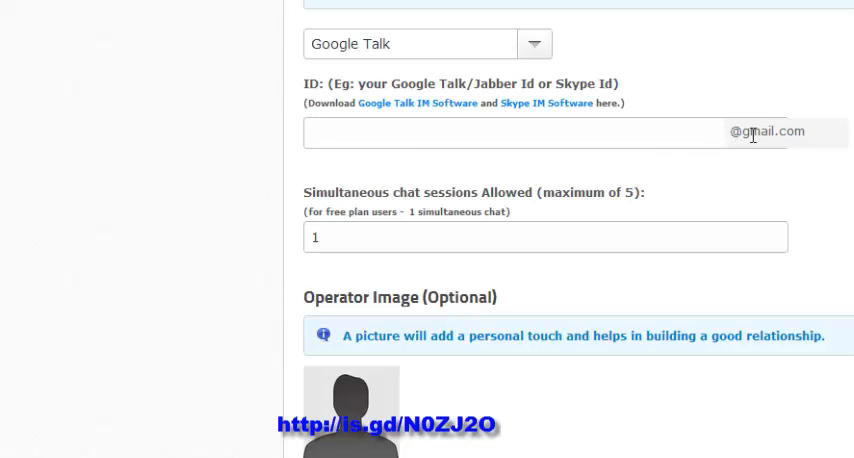
pyautogui.scroll(-3)
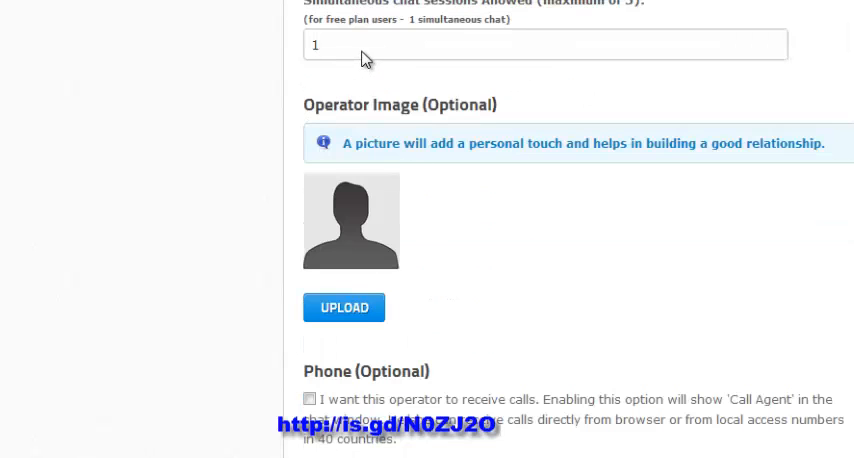
pyautogui.scroll(-3)
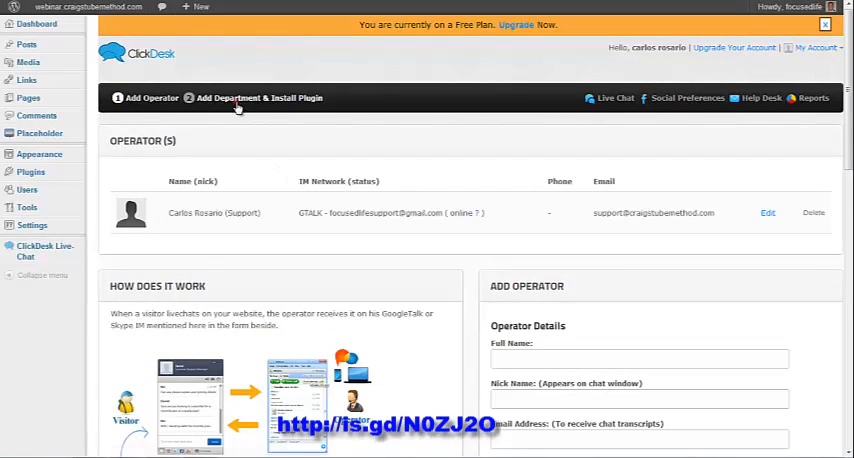
# Step: Return to 'Add Department & Install Plugin' and install the chat plugin on the site
pyautogui.click(259, 97)
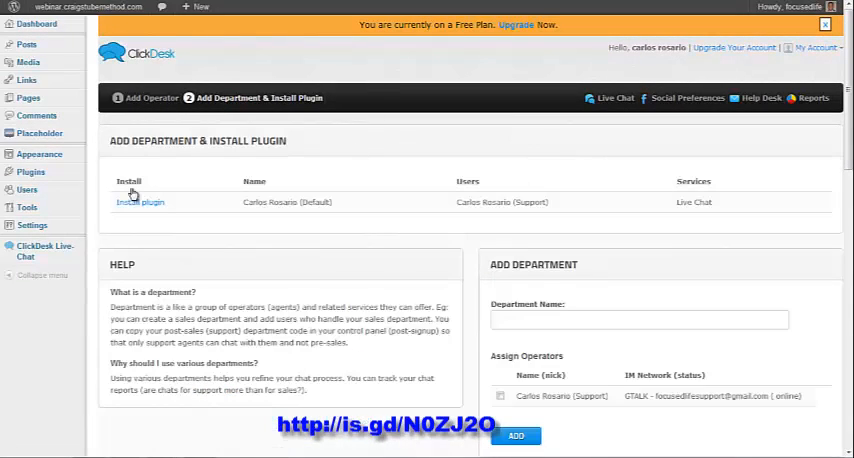
pyautogui.click(140, 202)
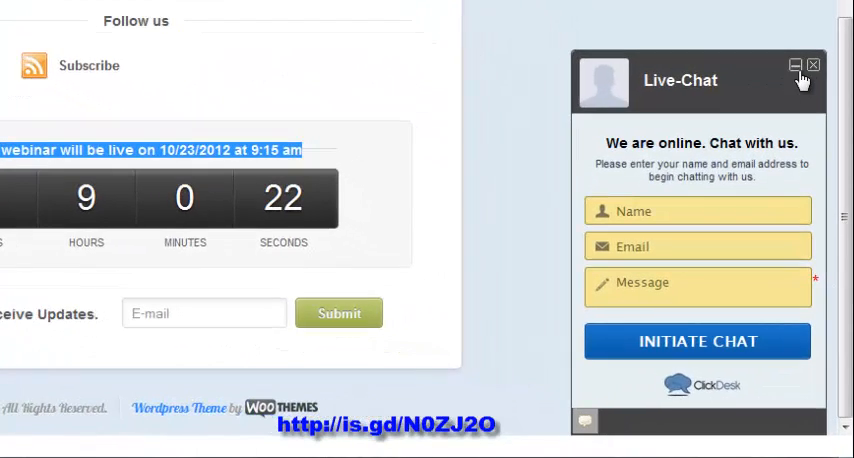
# Step: Minimise the live chat, play then pause the Hangout video, and reopen the chat
pyautogui.click(797, 65)
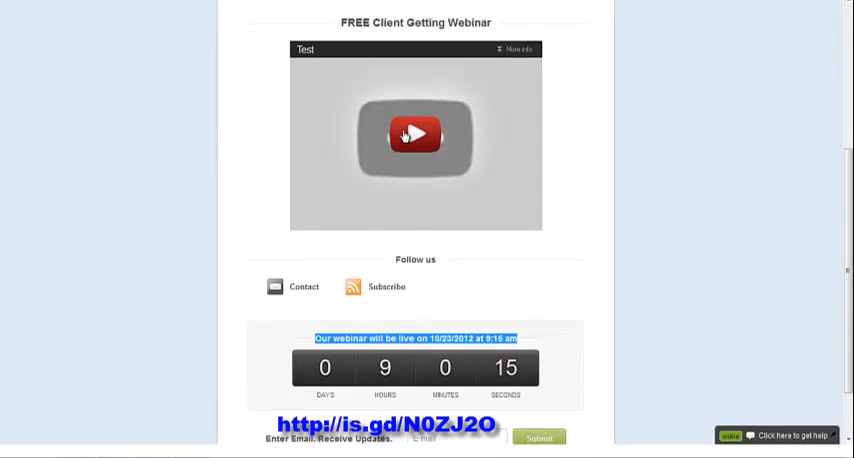
pyautogui.click(414, 135)
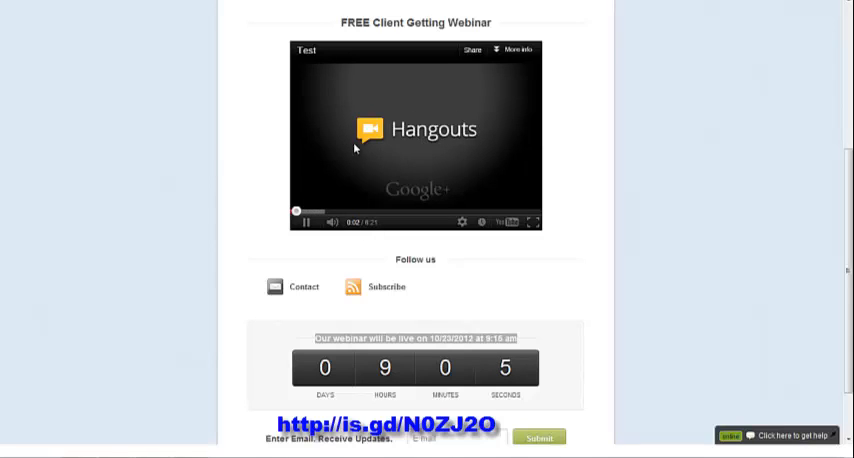
pyautogui.click(291, 222)
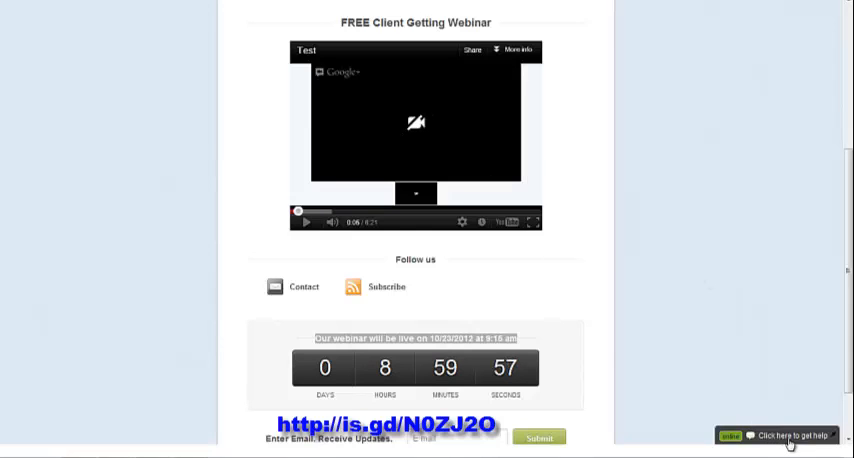
pyautogui.click(790, 435)
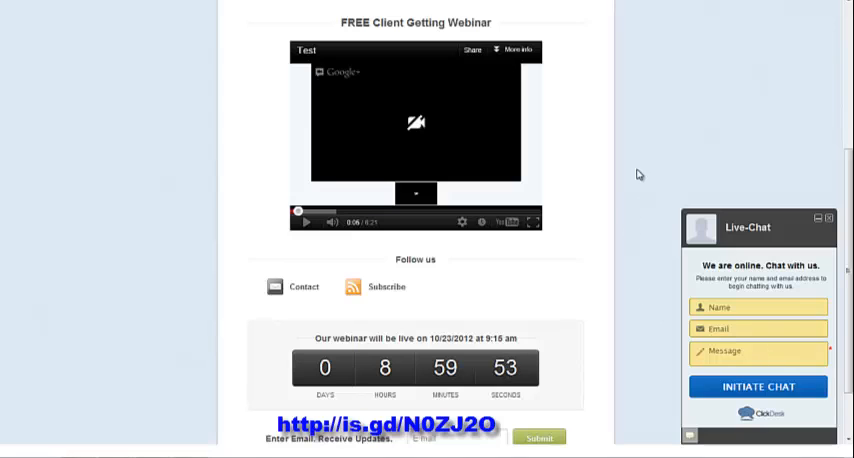
pyautogui.moveTo(605, 272)
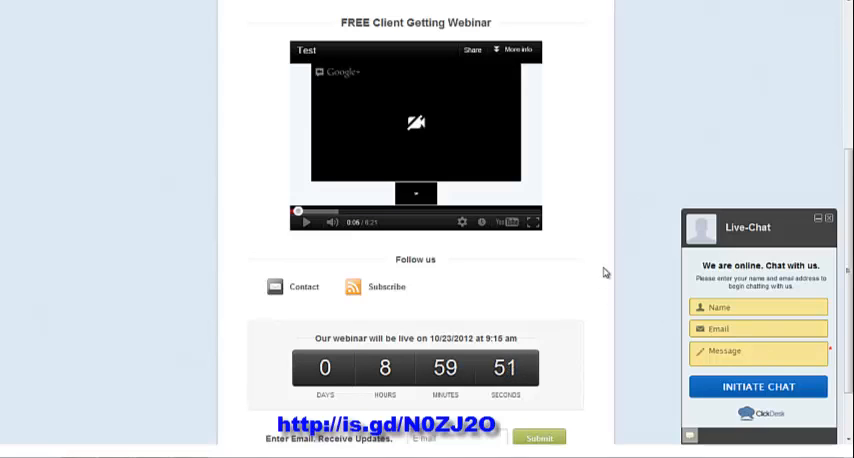